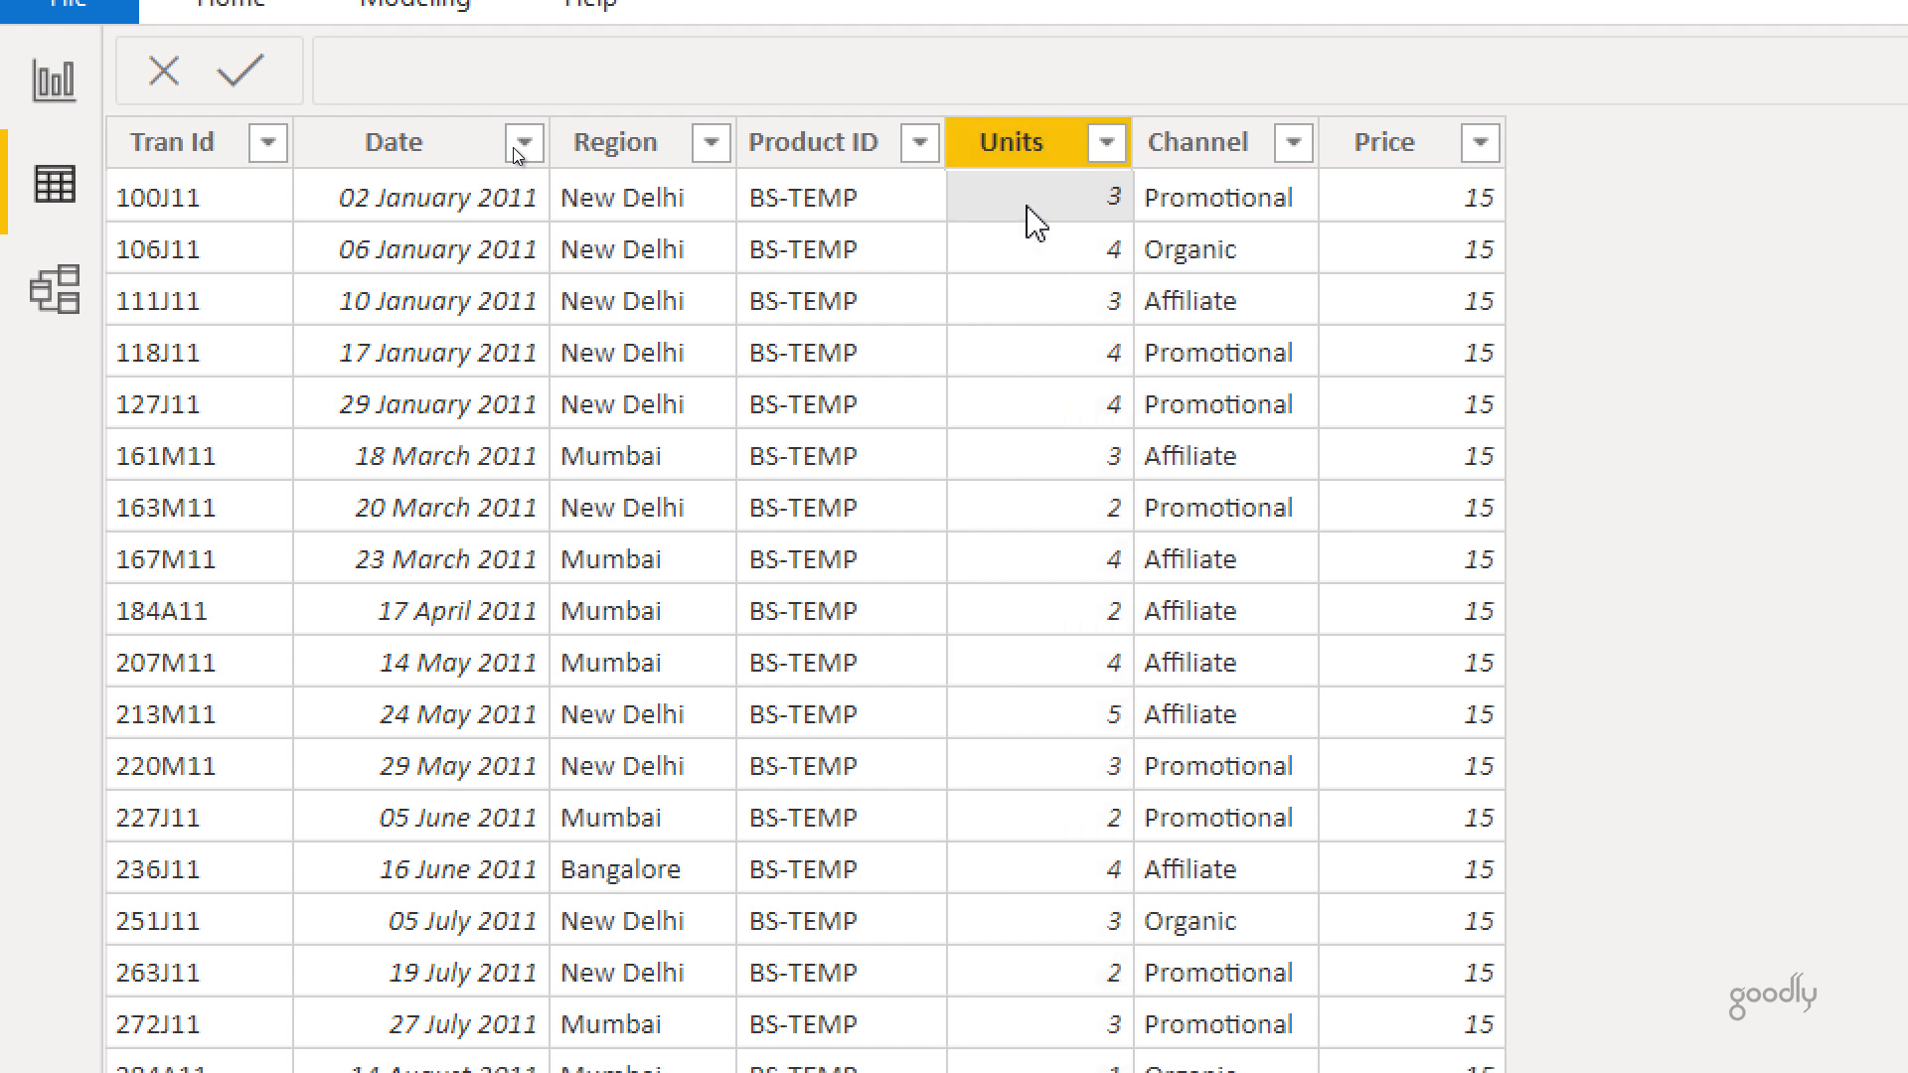
pyautogui.moveTo(536, 148)
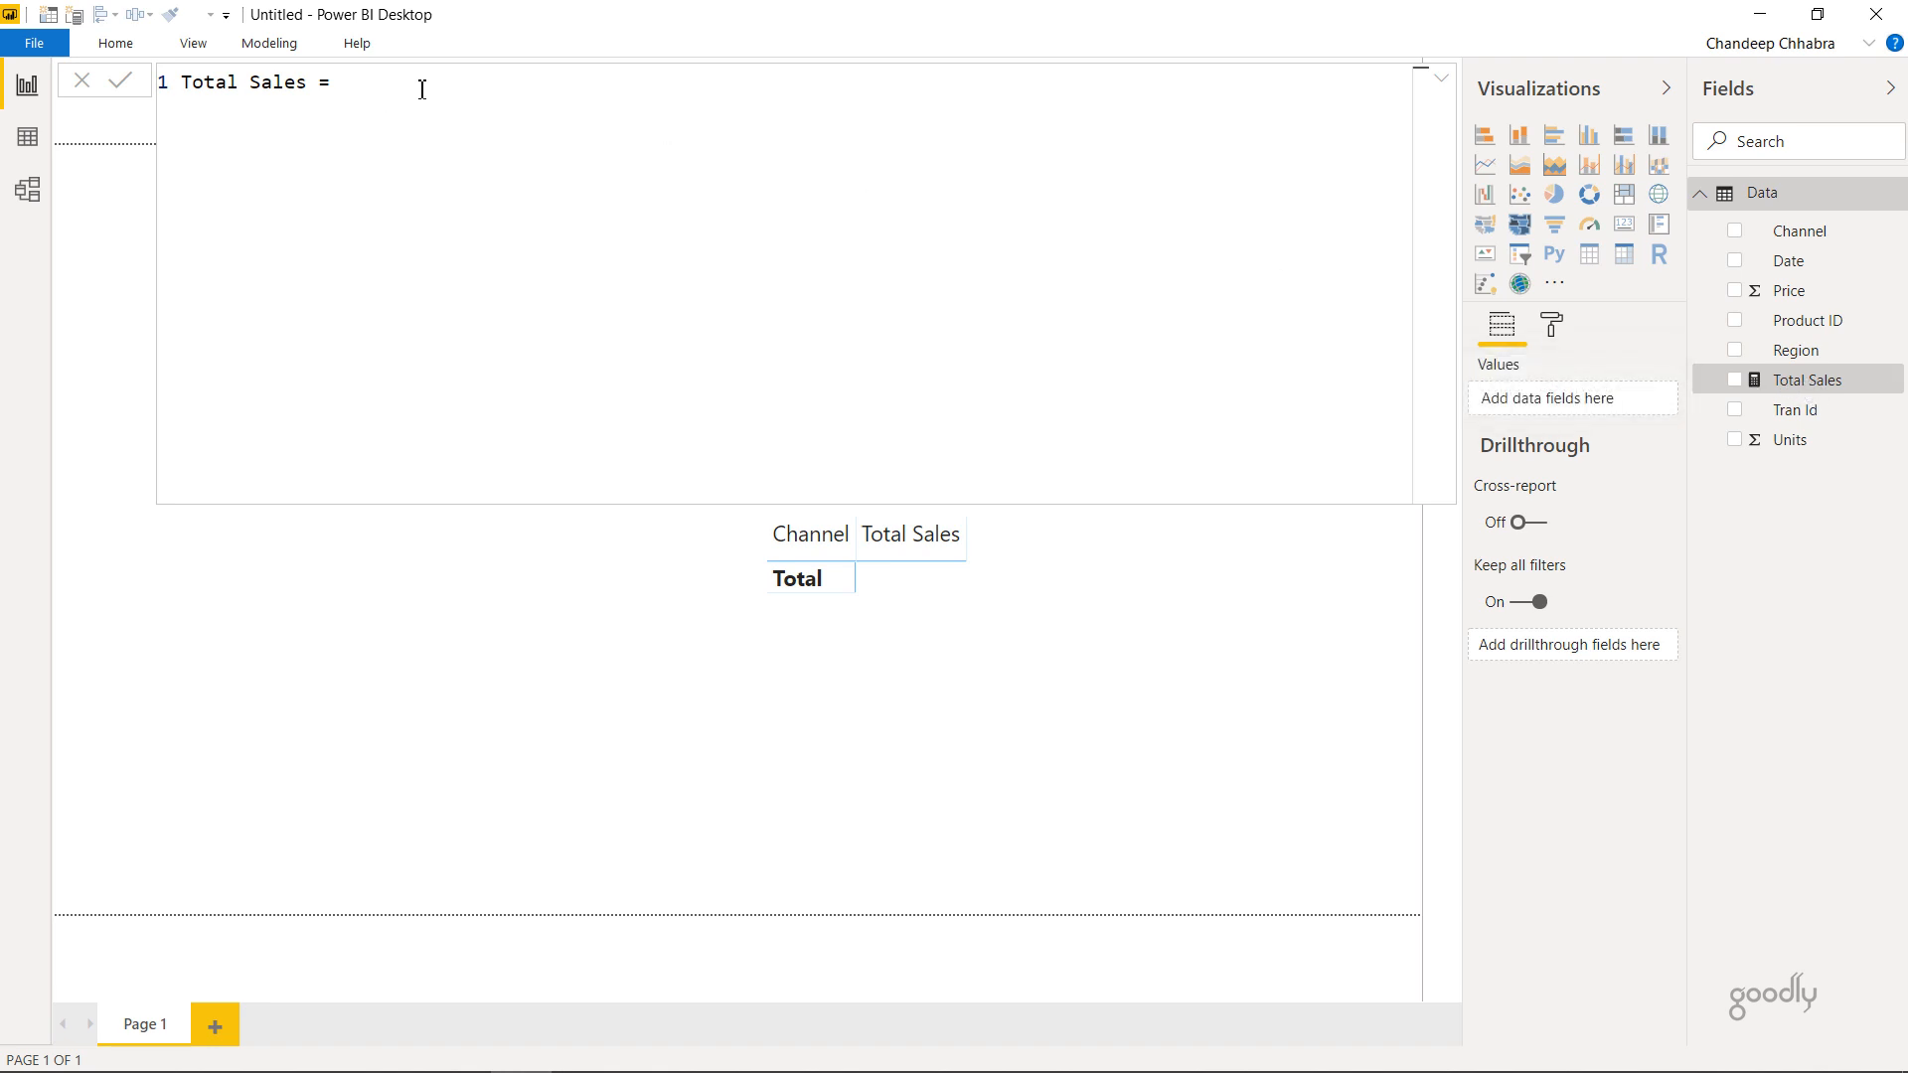
# - Write Total Sales as SUMX(Data, Data[Units] * Data[Price]) in the formula bar
pyautogui.write('s')
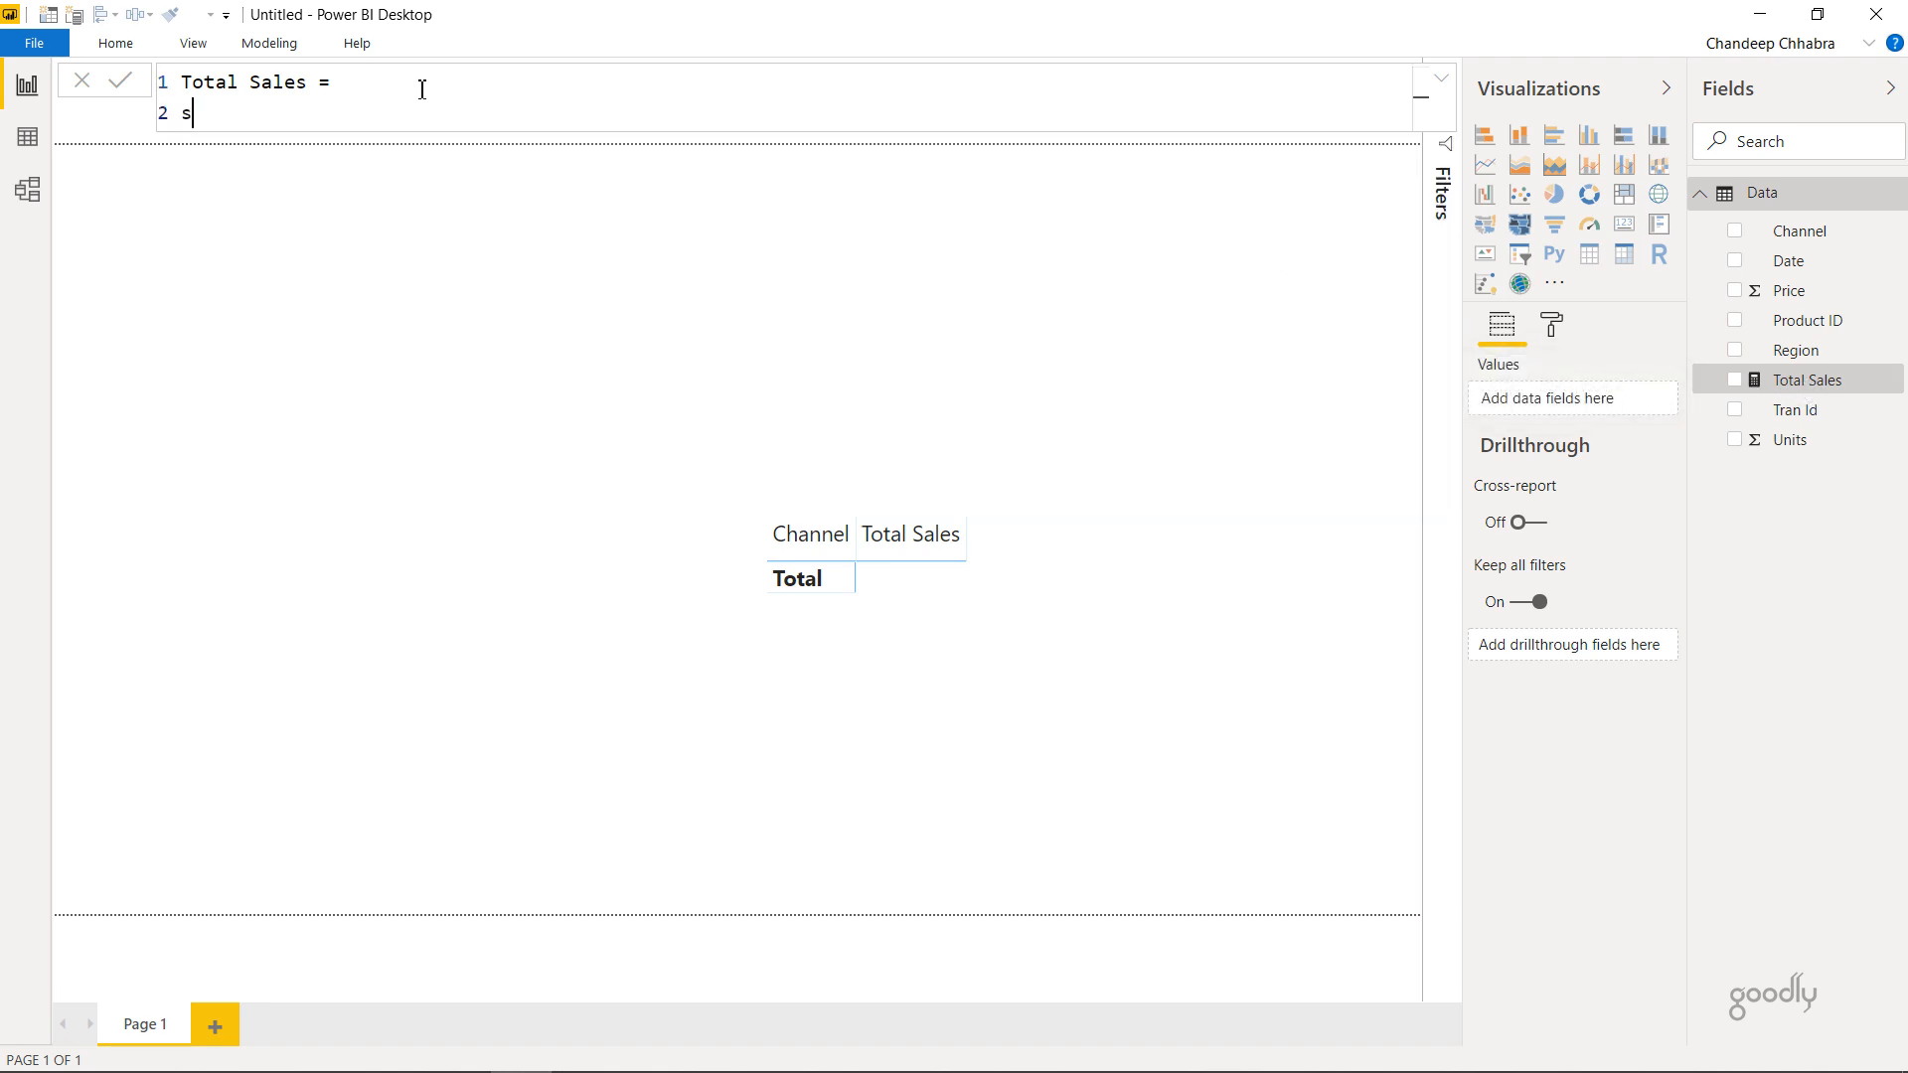
pyautogui.write('UMX(')
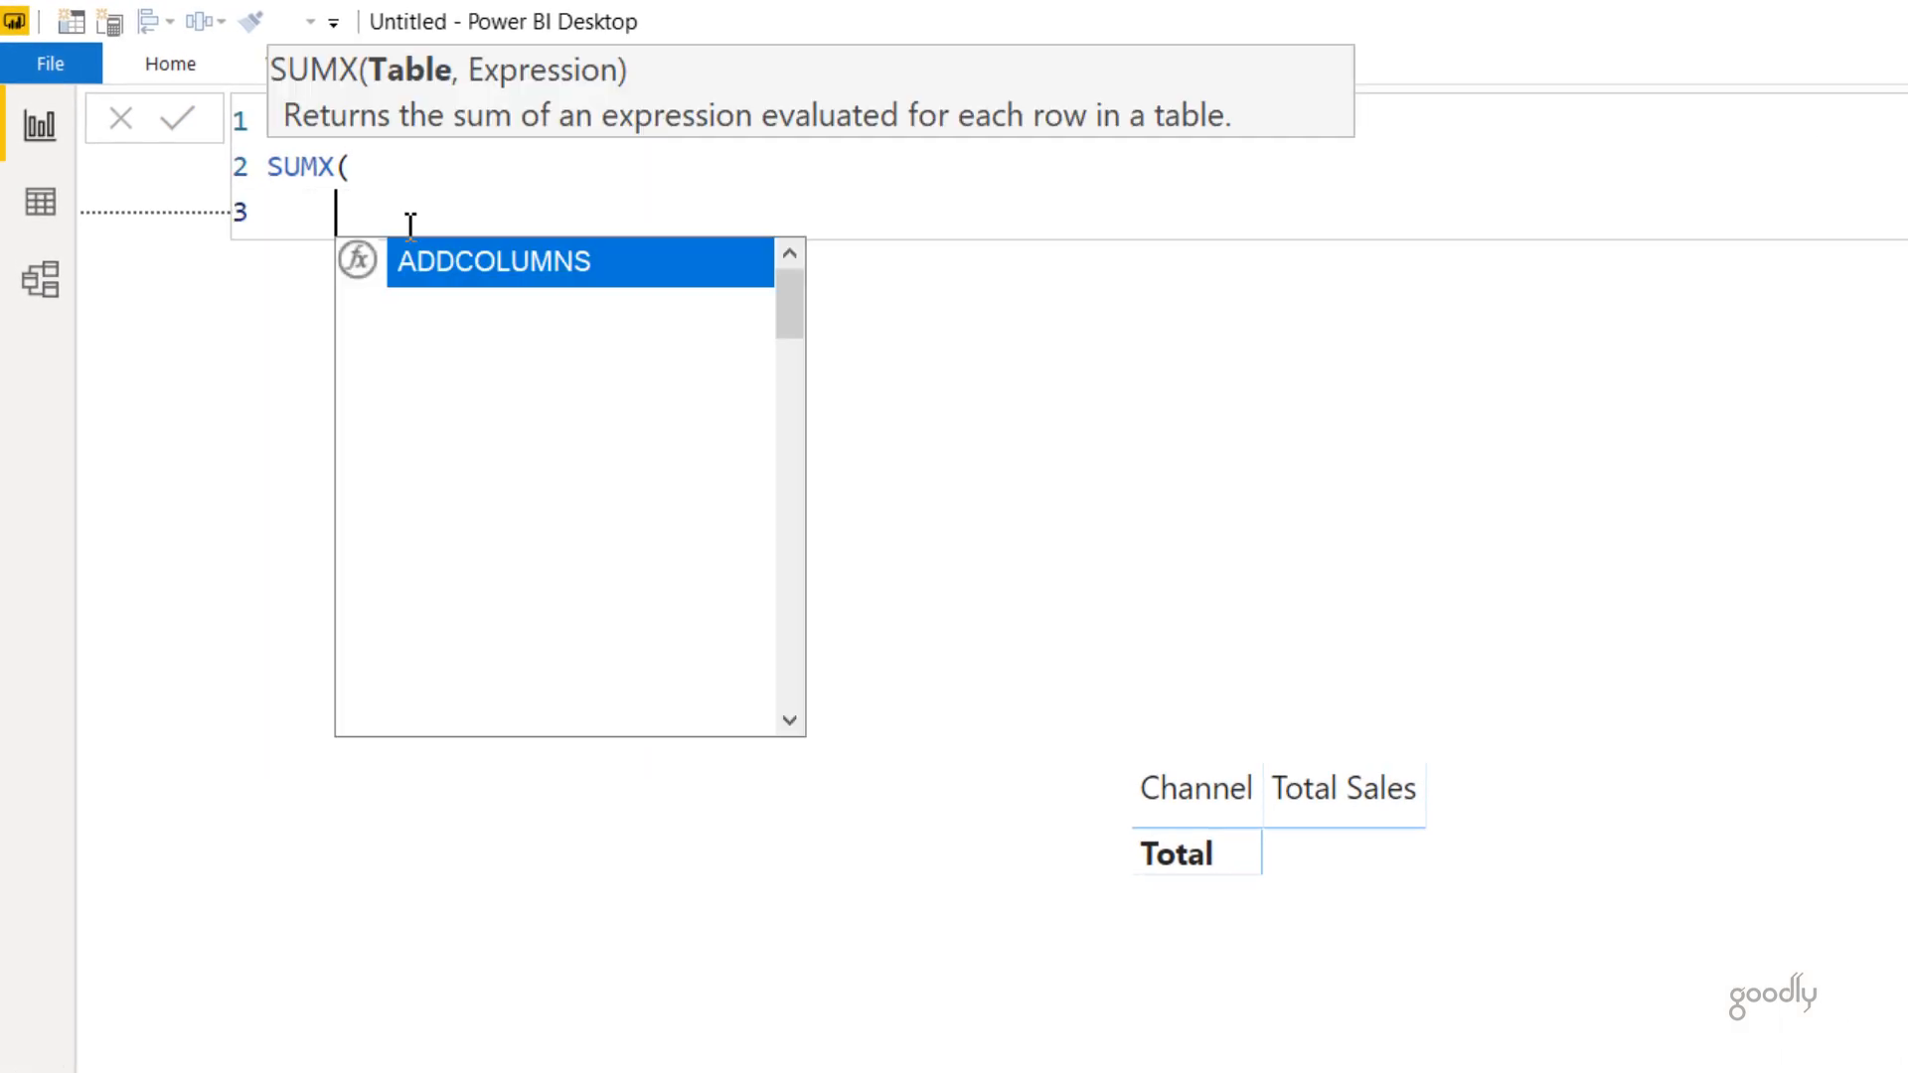
pyautogui.write('sa')
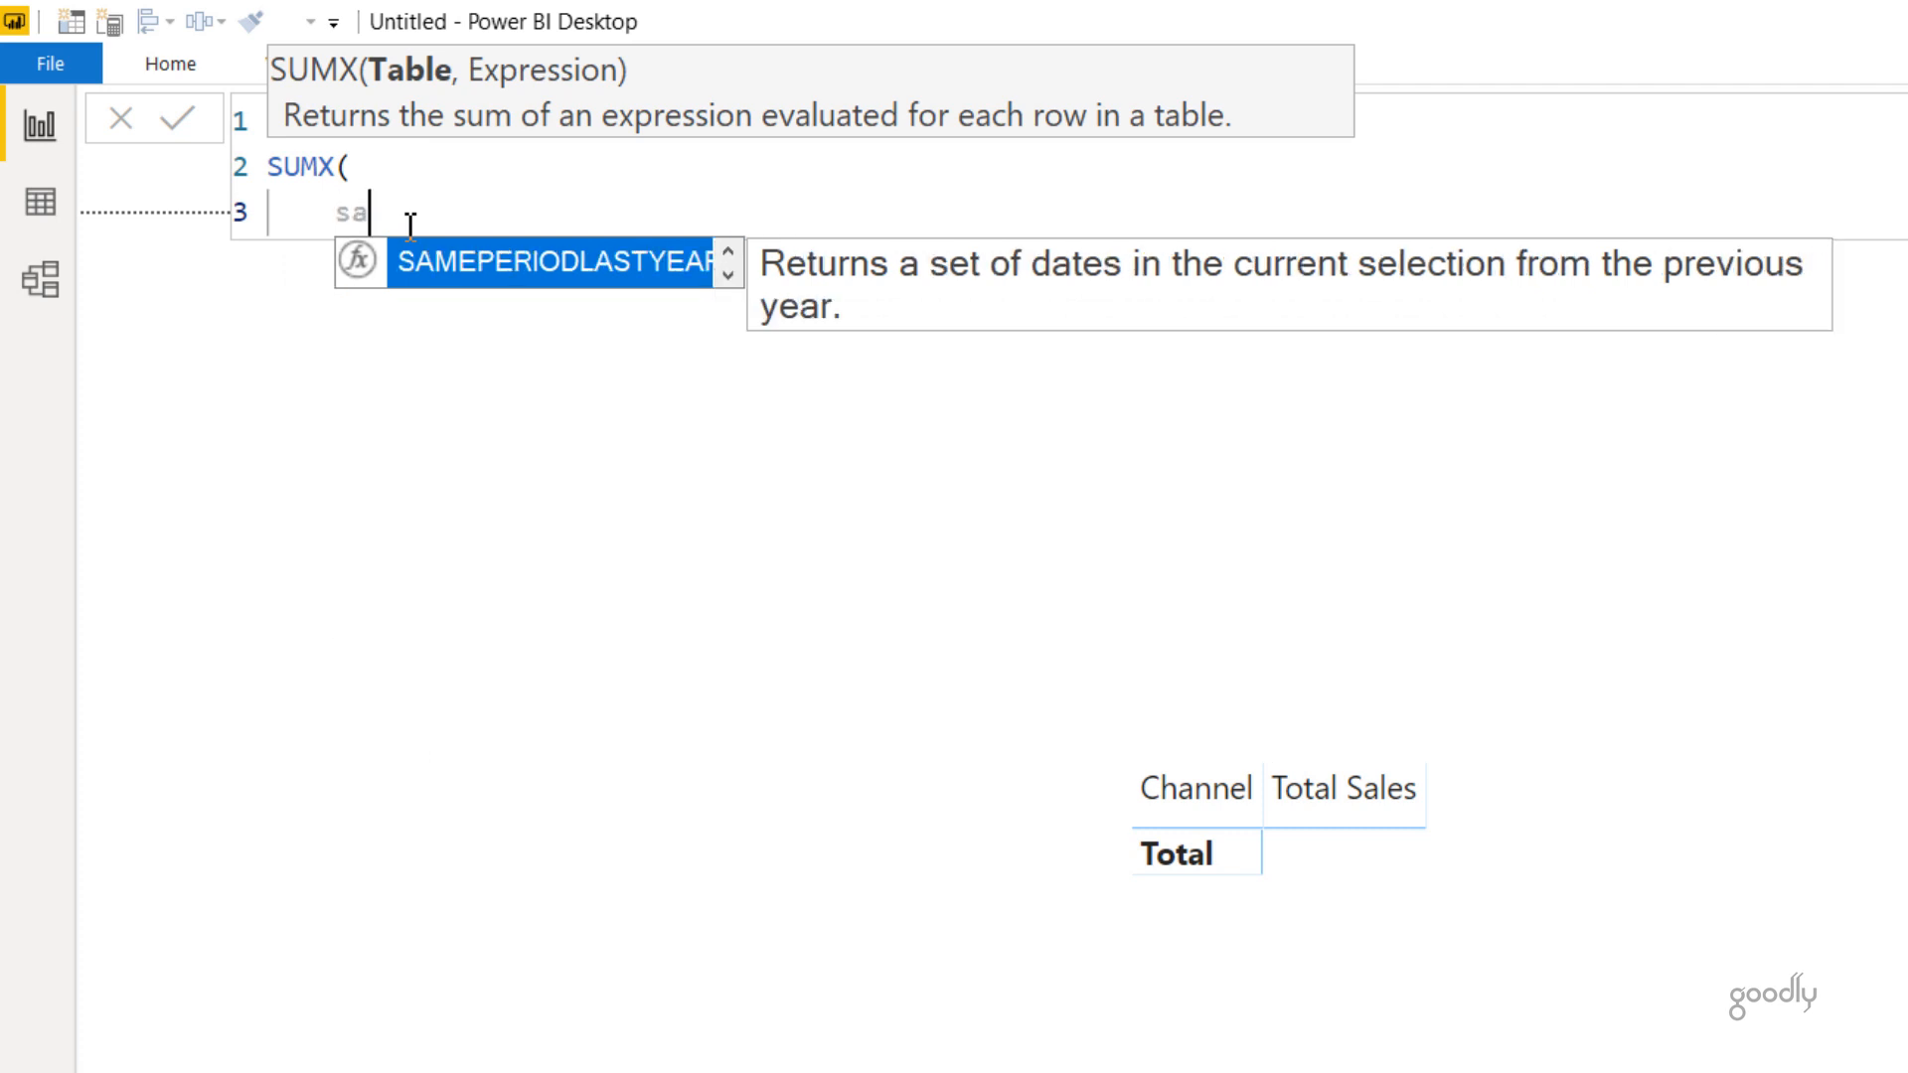
pyautogui.write('Data,')
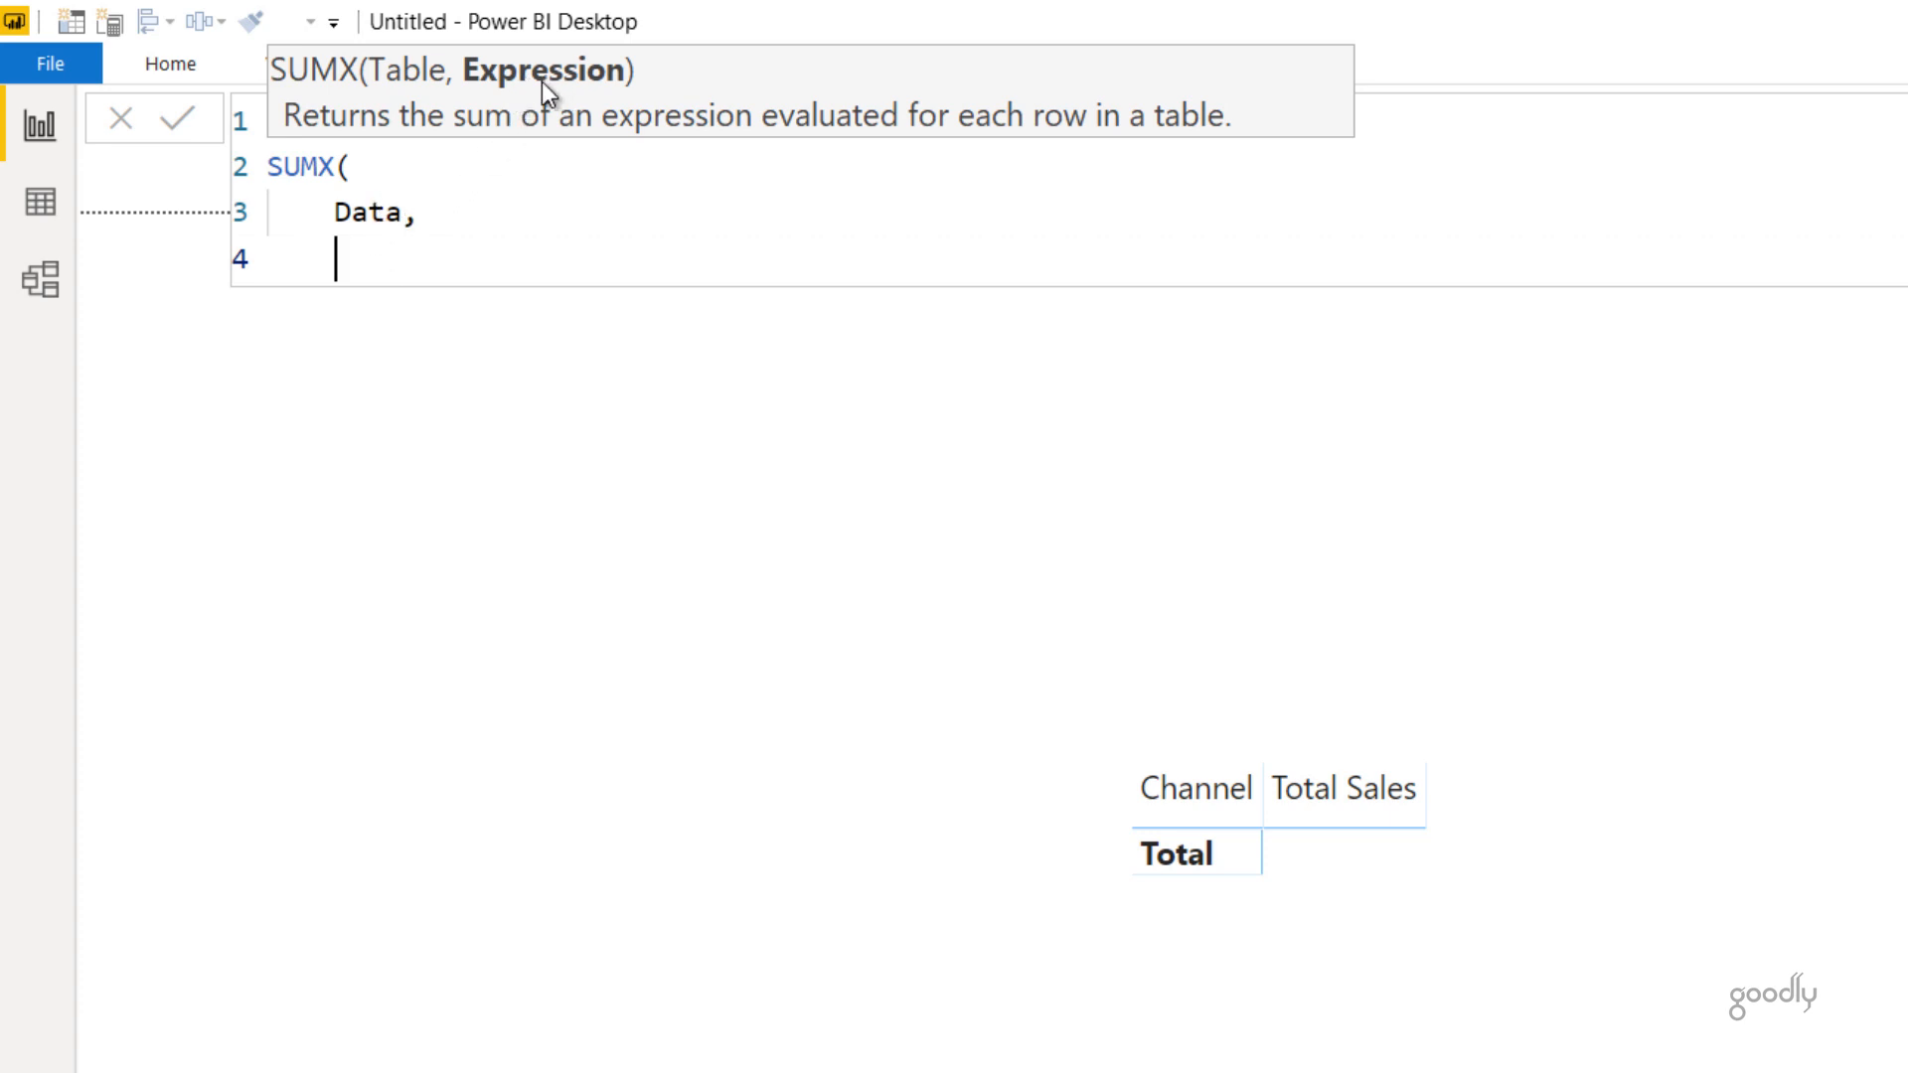
pyautogui.write('u')
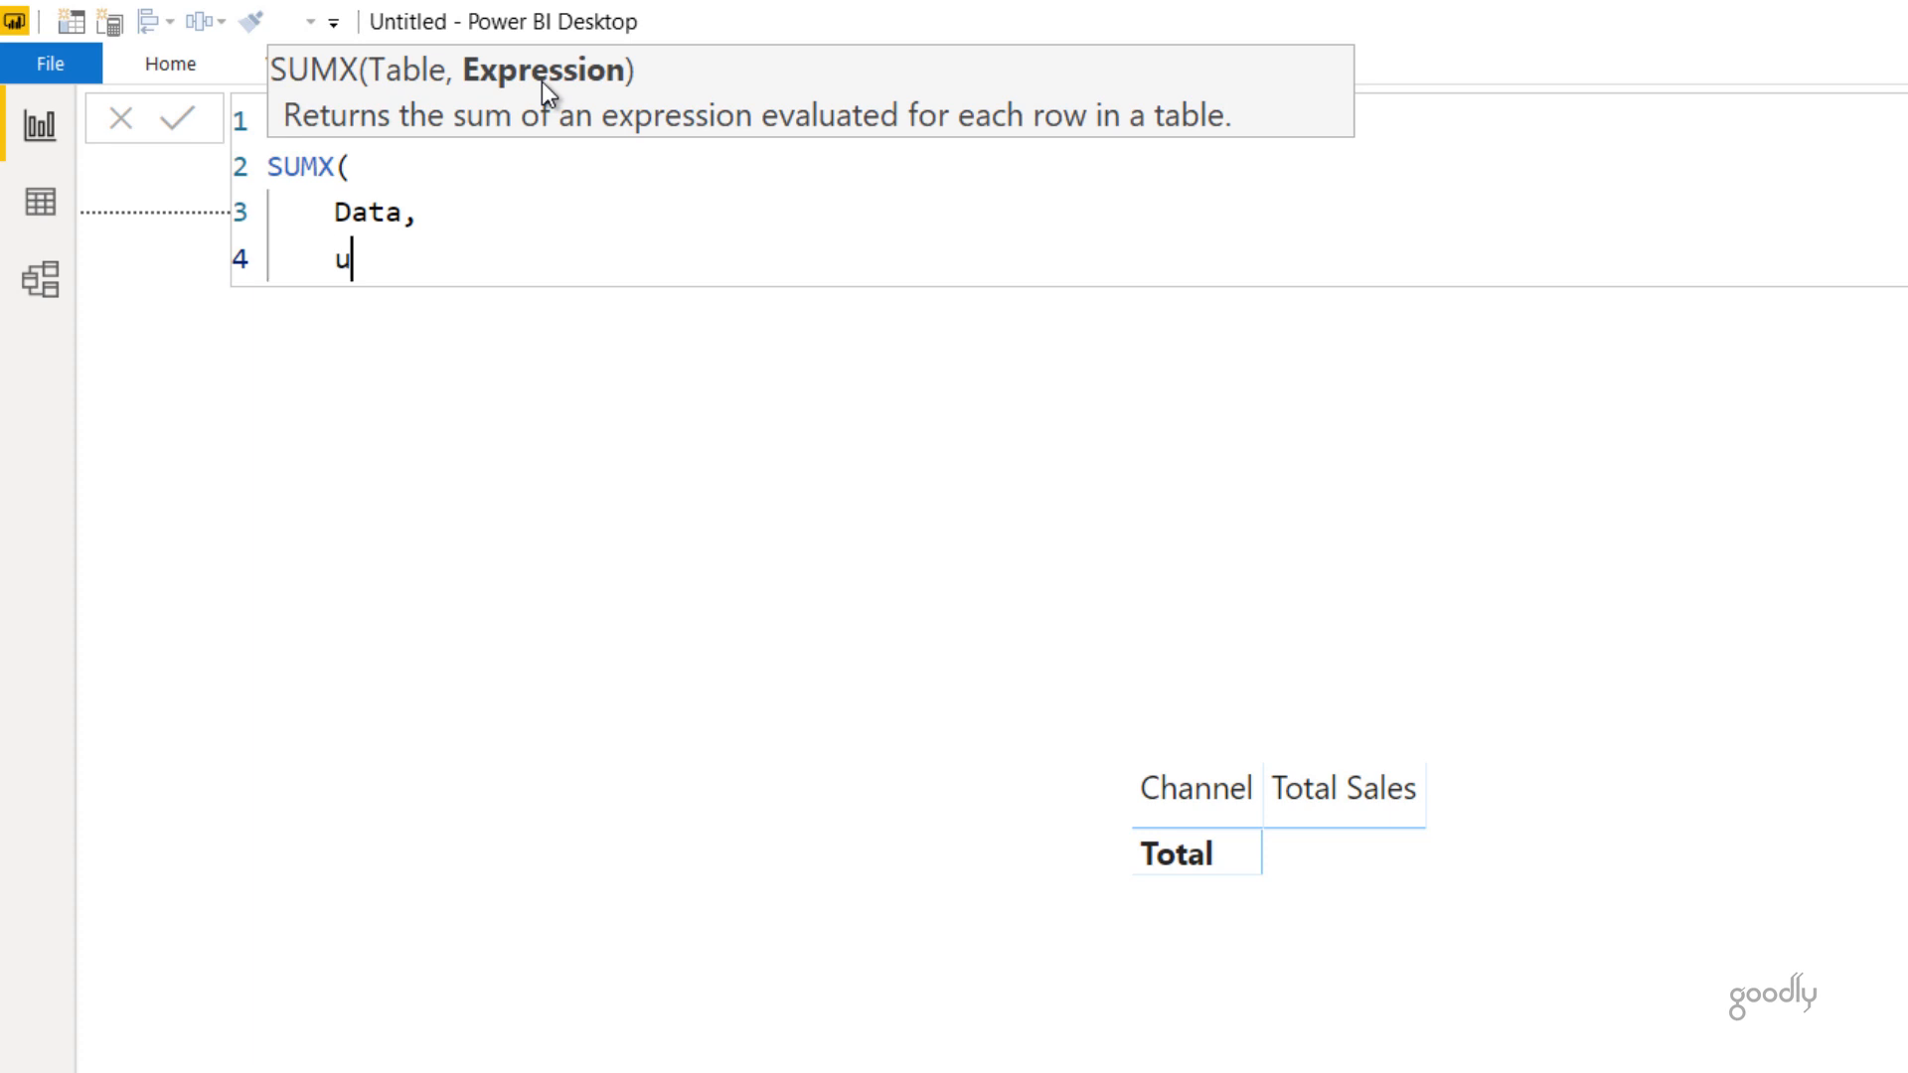
pyautogui.write('Data[Units]')
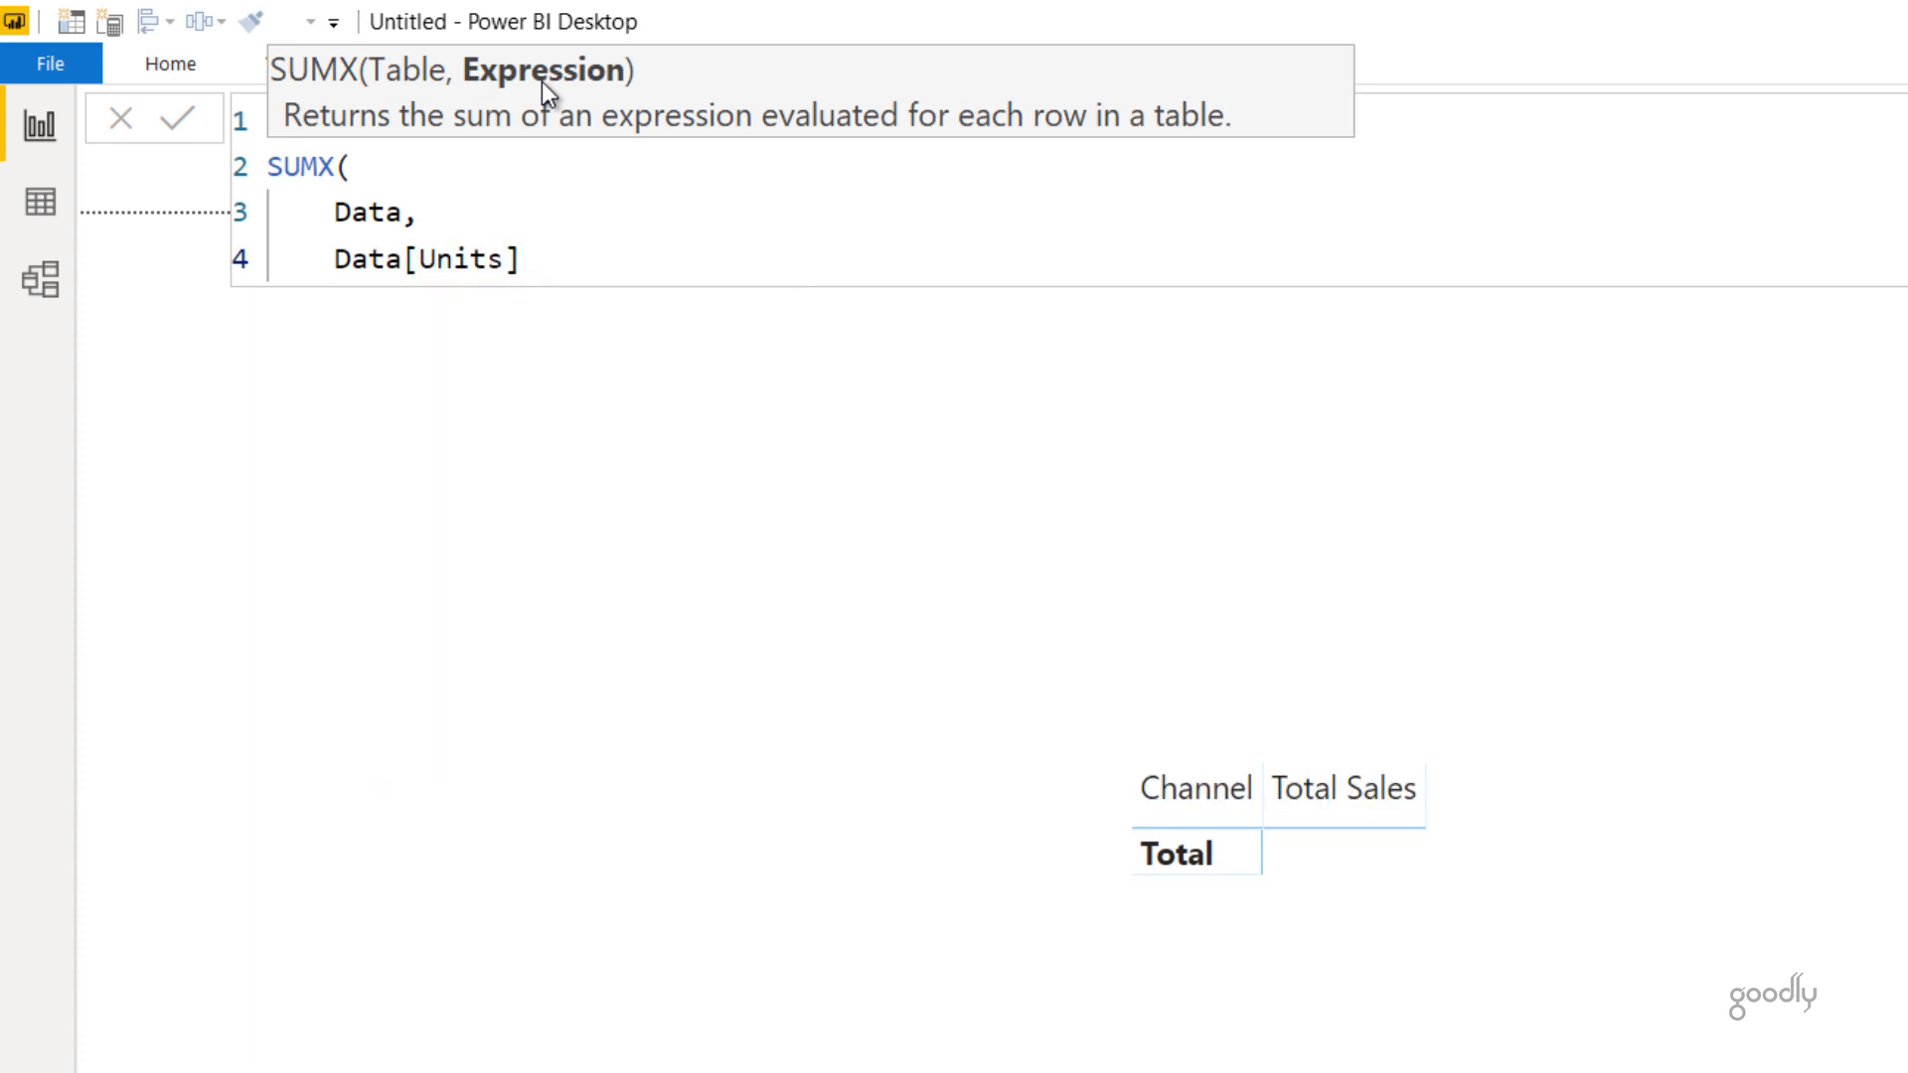
pyautogui.write('* pric')
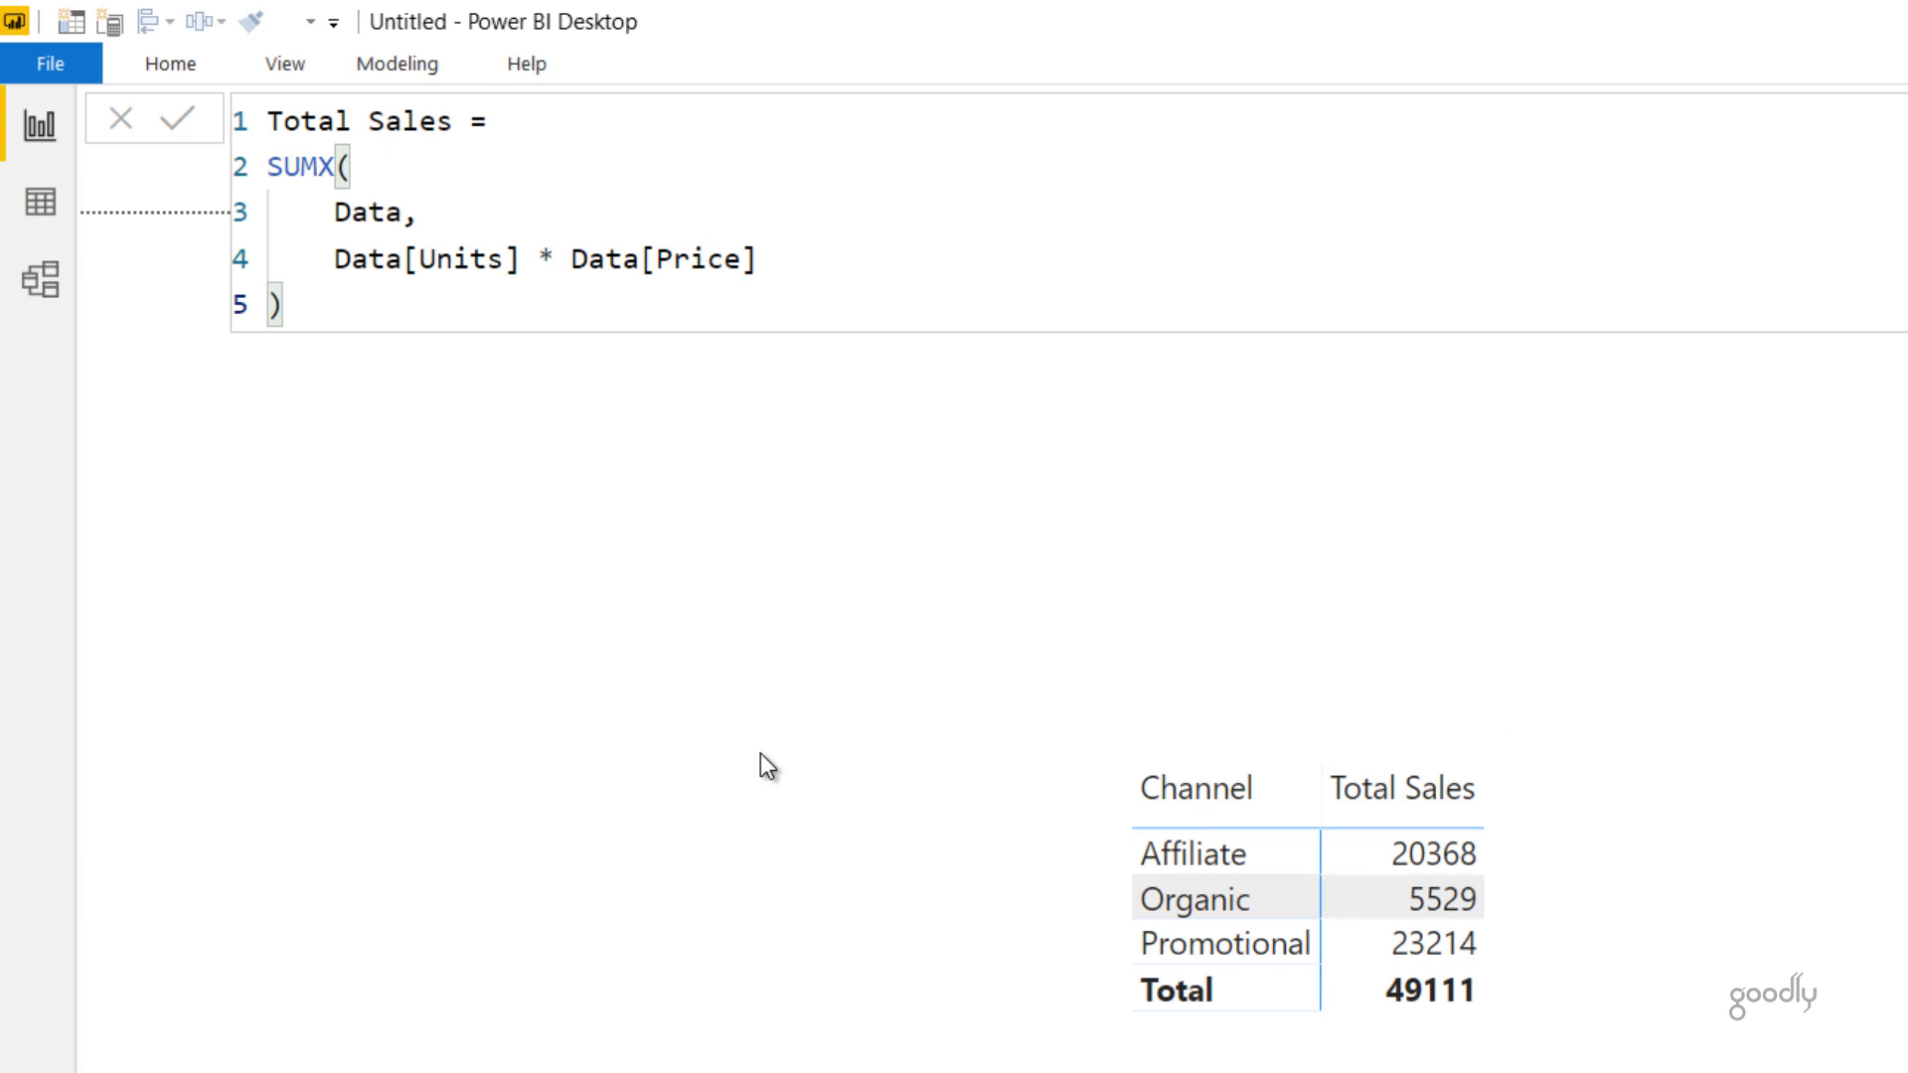
# - Replace the Data argument with FILTER(Data, Data[Units] = 5) and commit the measure
pyautogui.doubleClick(368, 211)
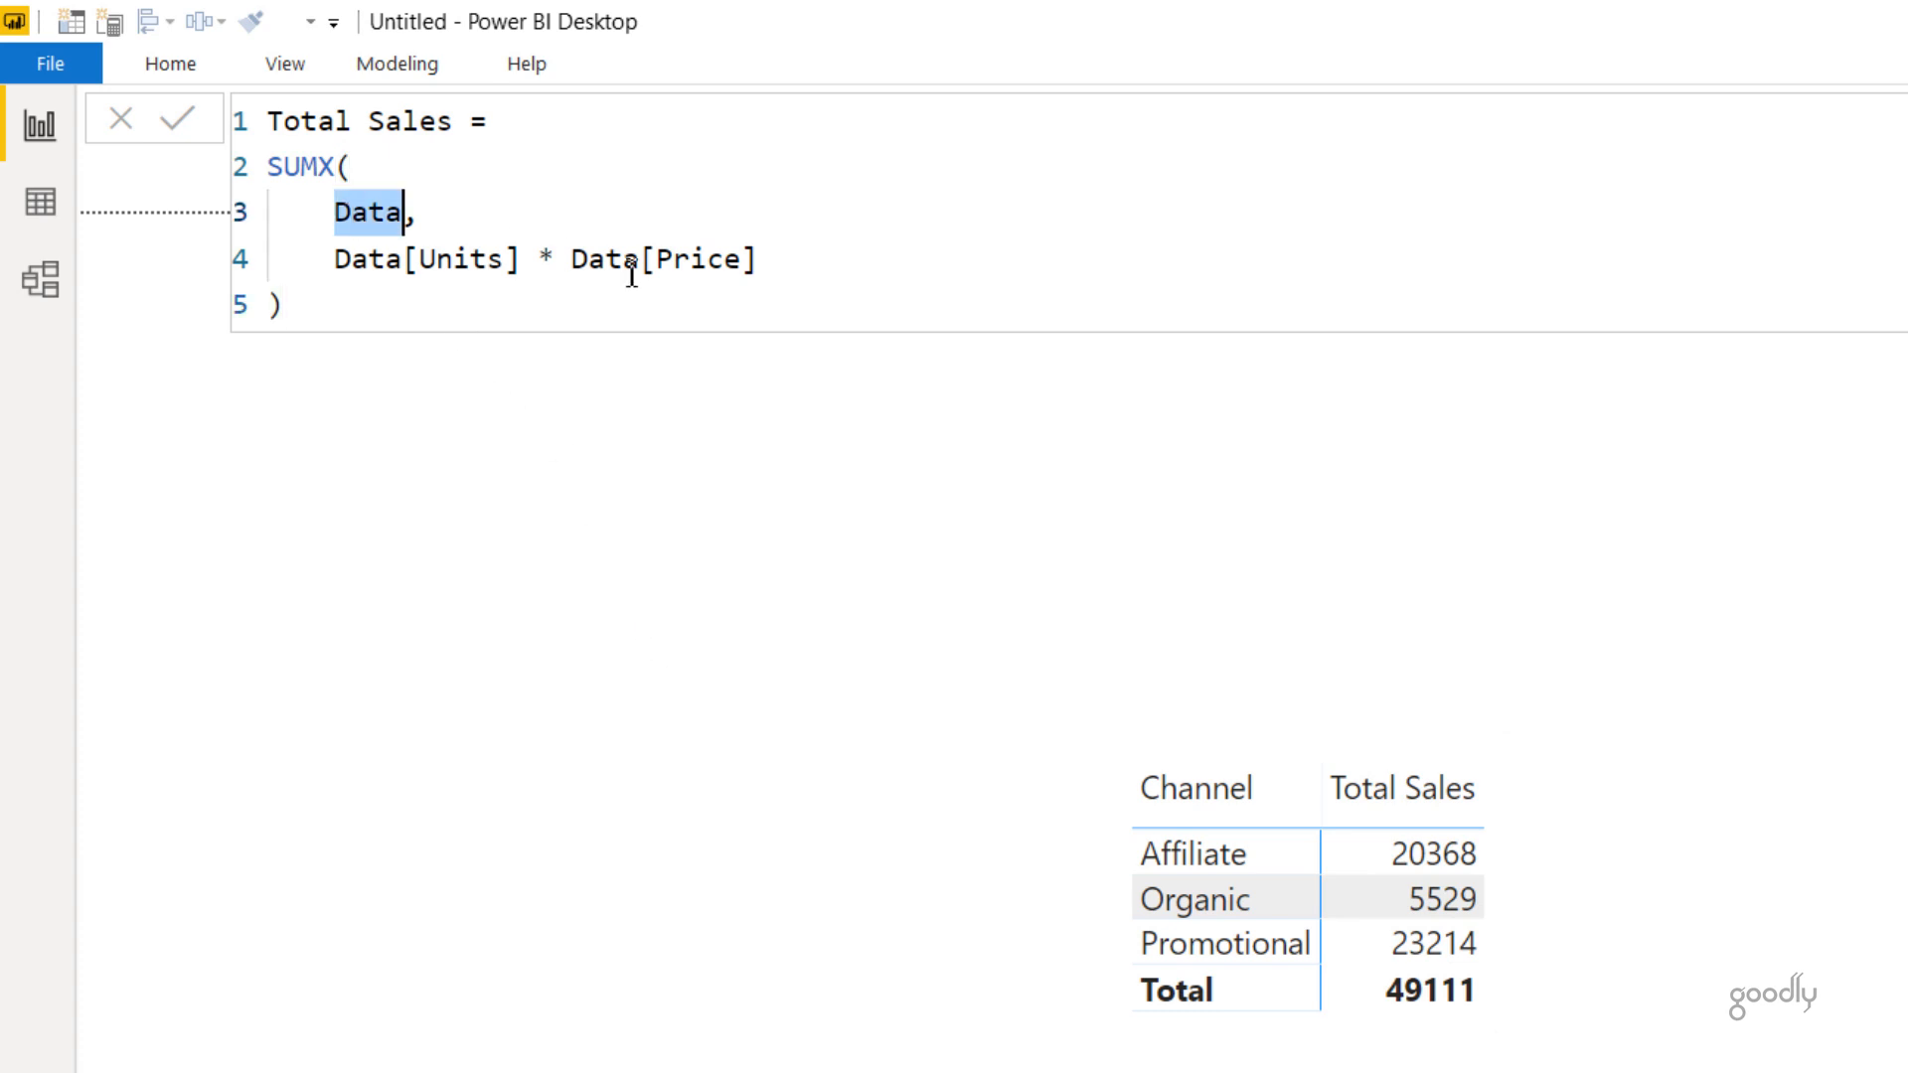
pyautogui.write('FIL,')
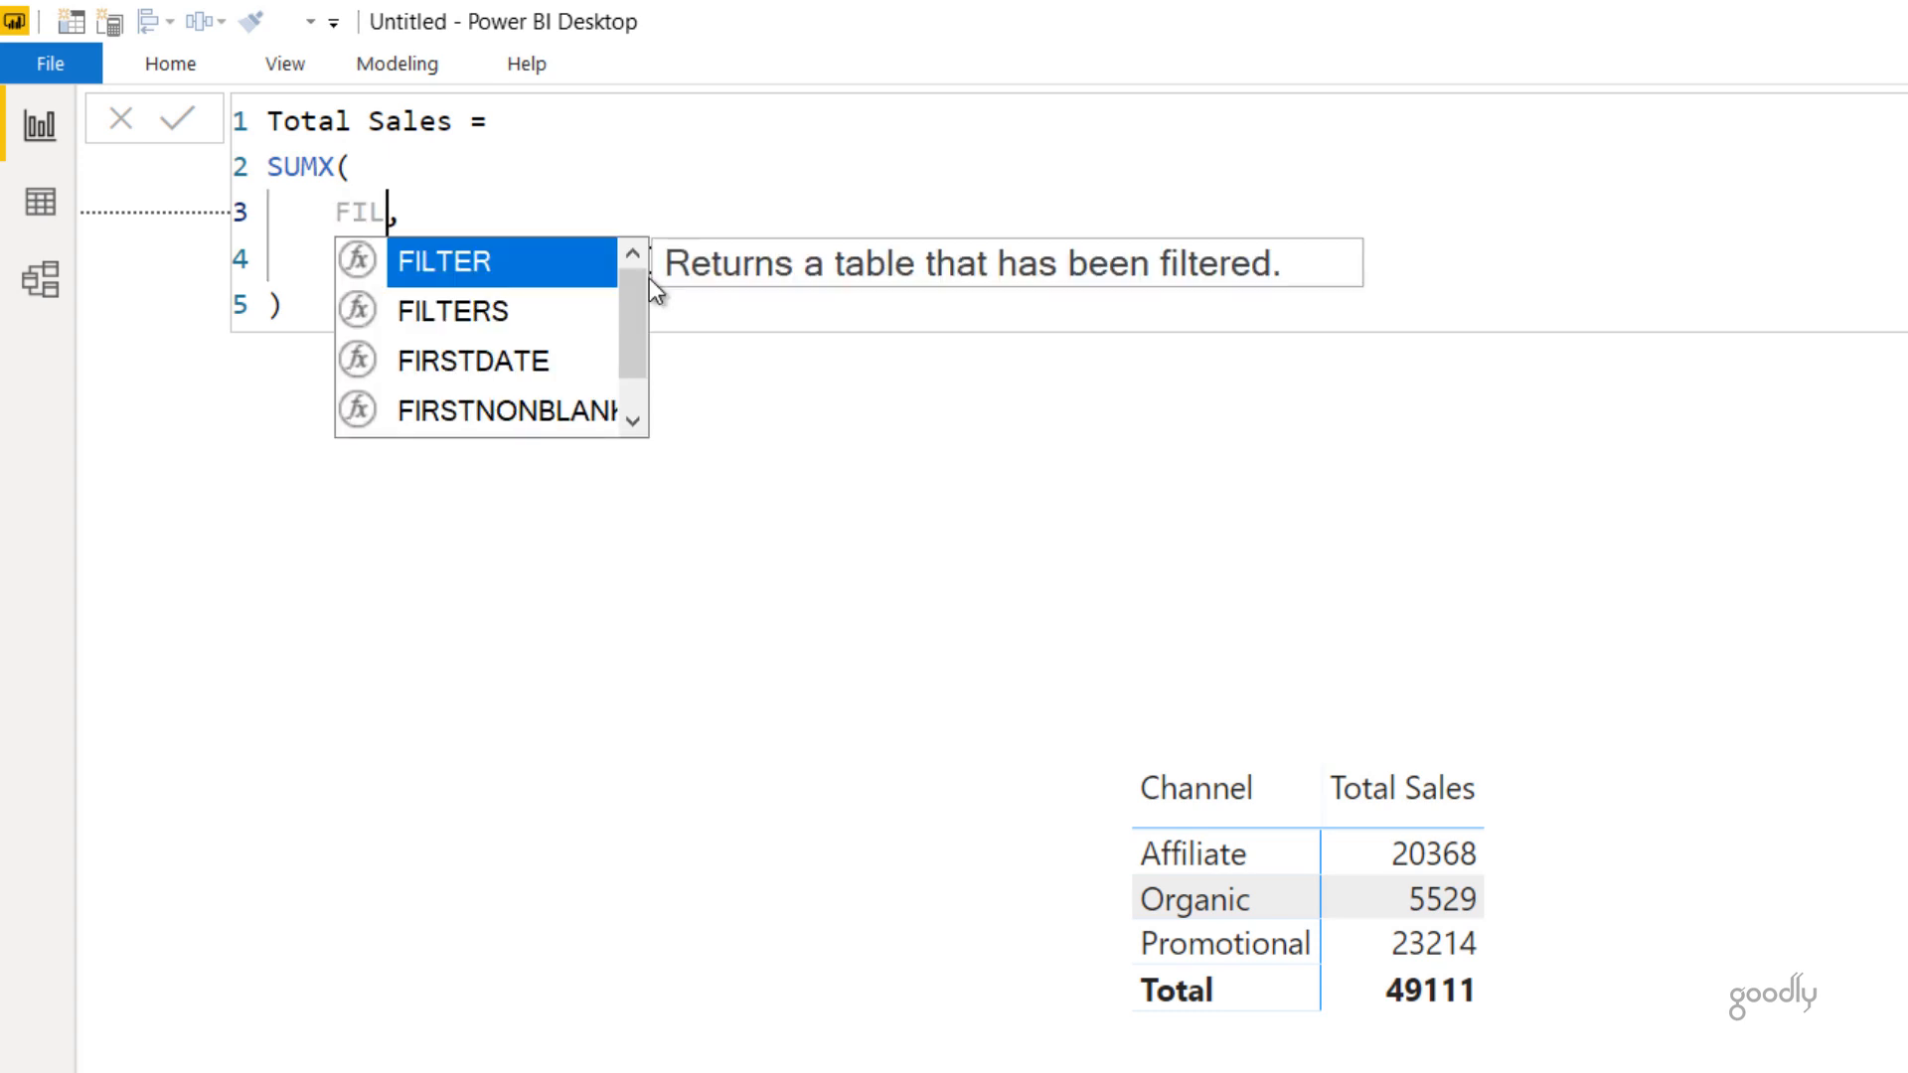
pyautogui.write('FILTER(')
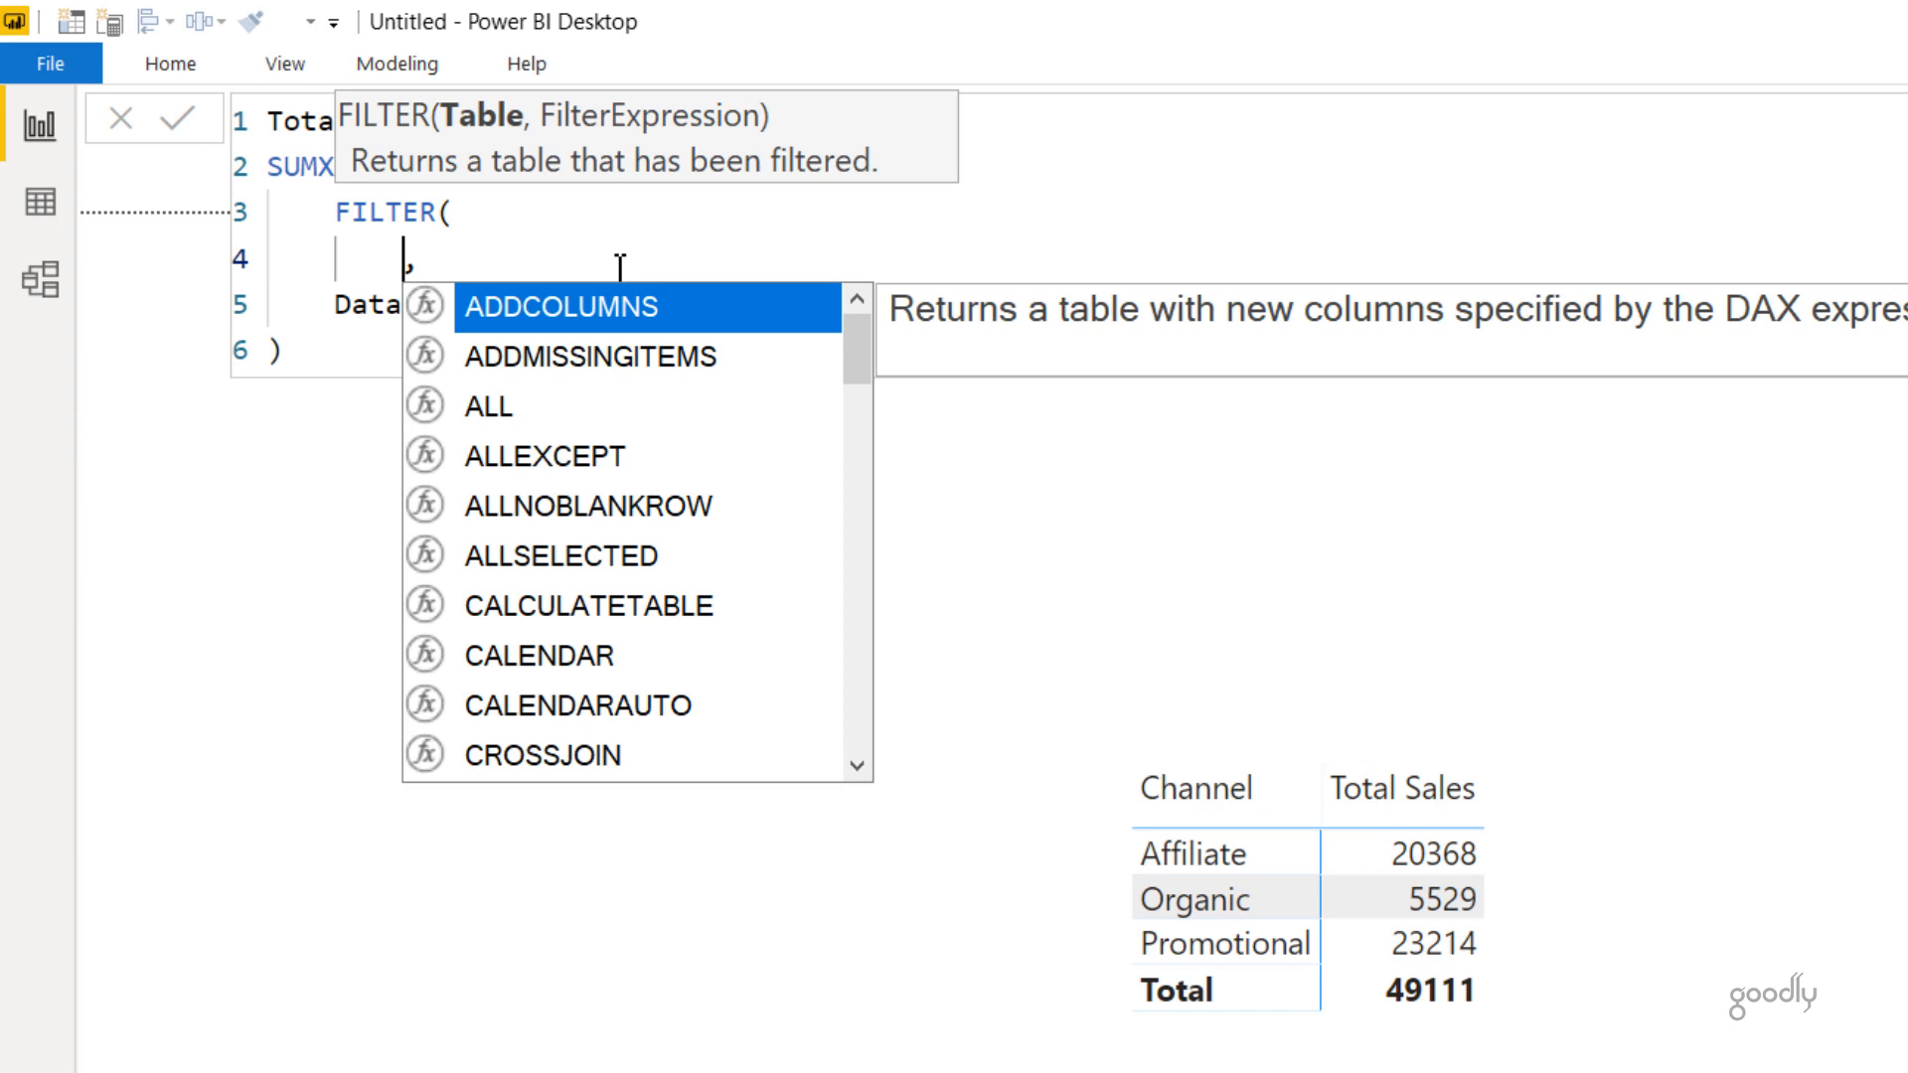
pyautogui.write('d')
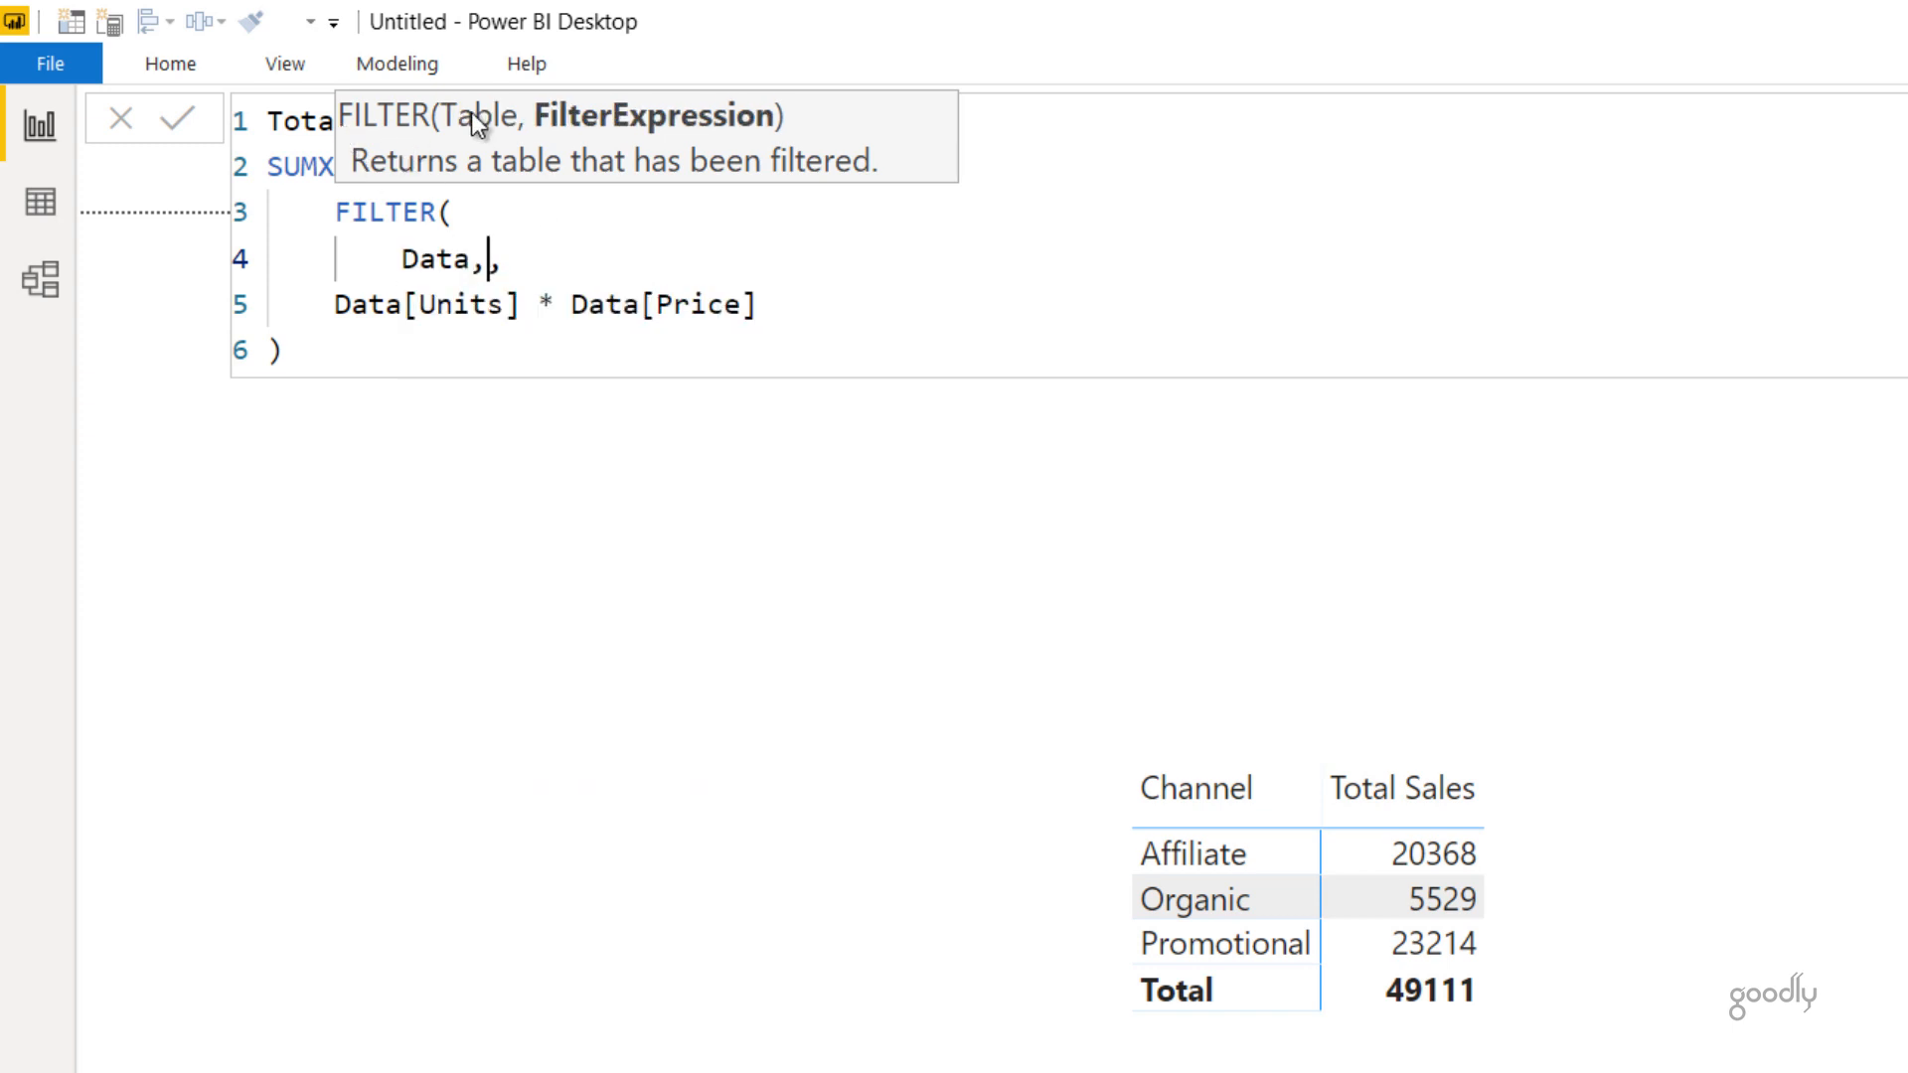
pyautogui.write('uni')
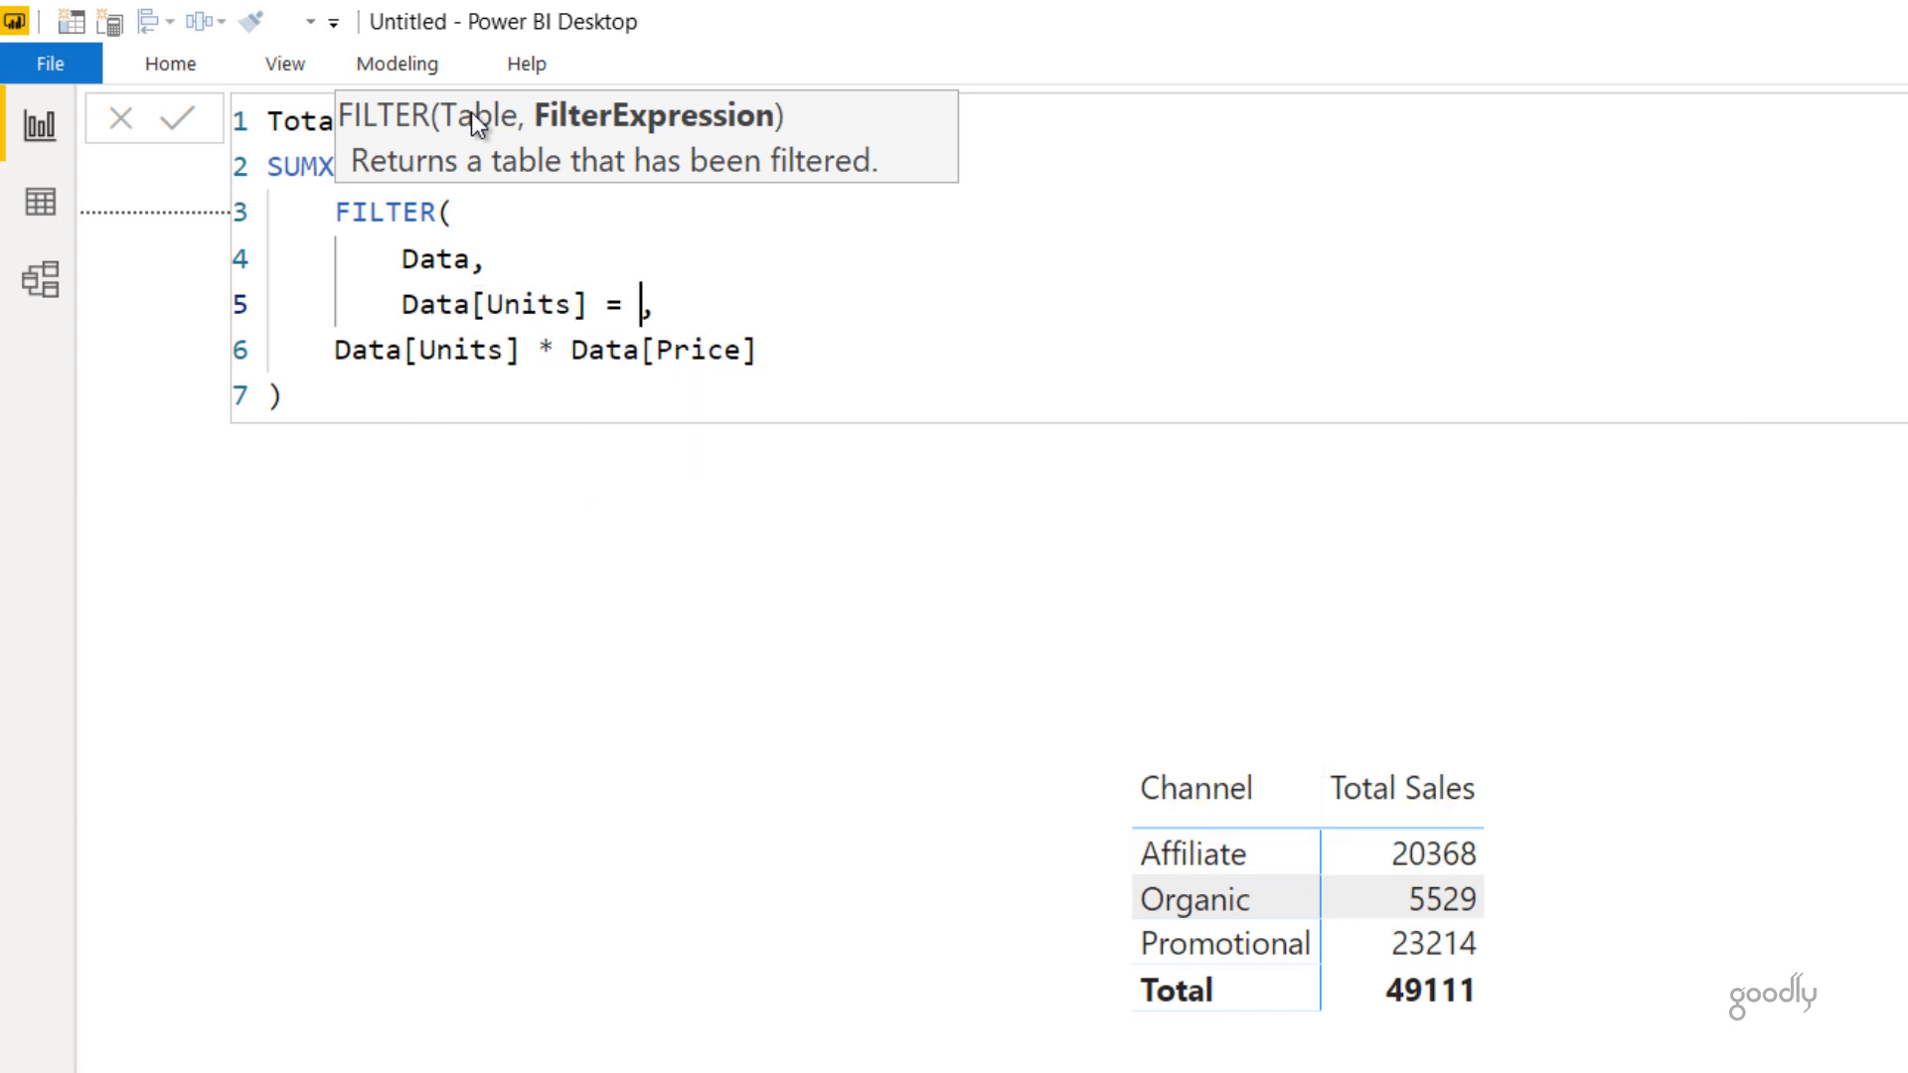
pyautogui.write('5)')
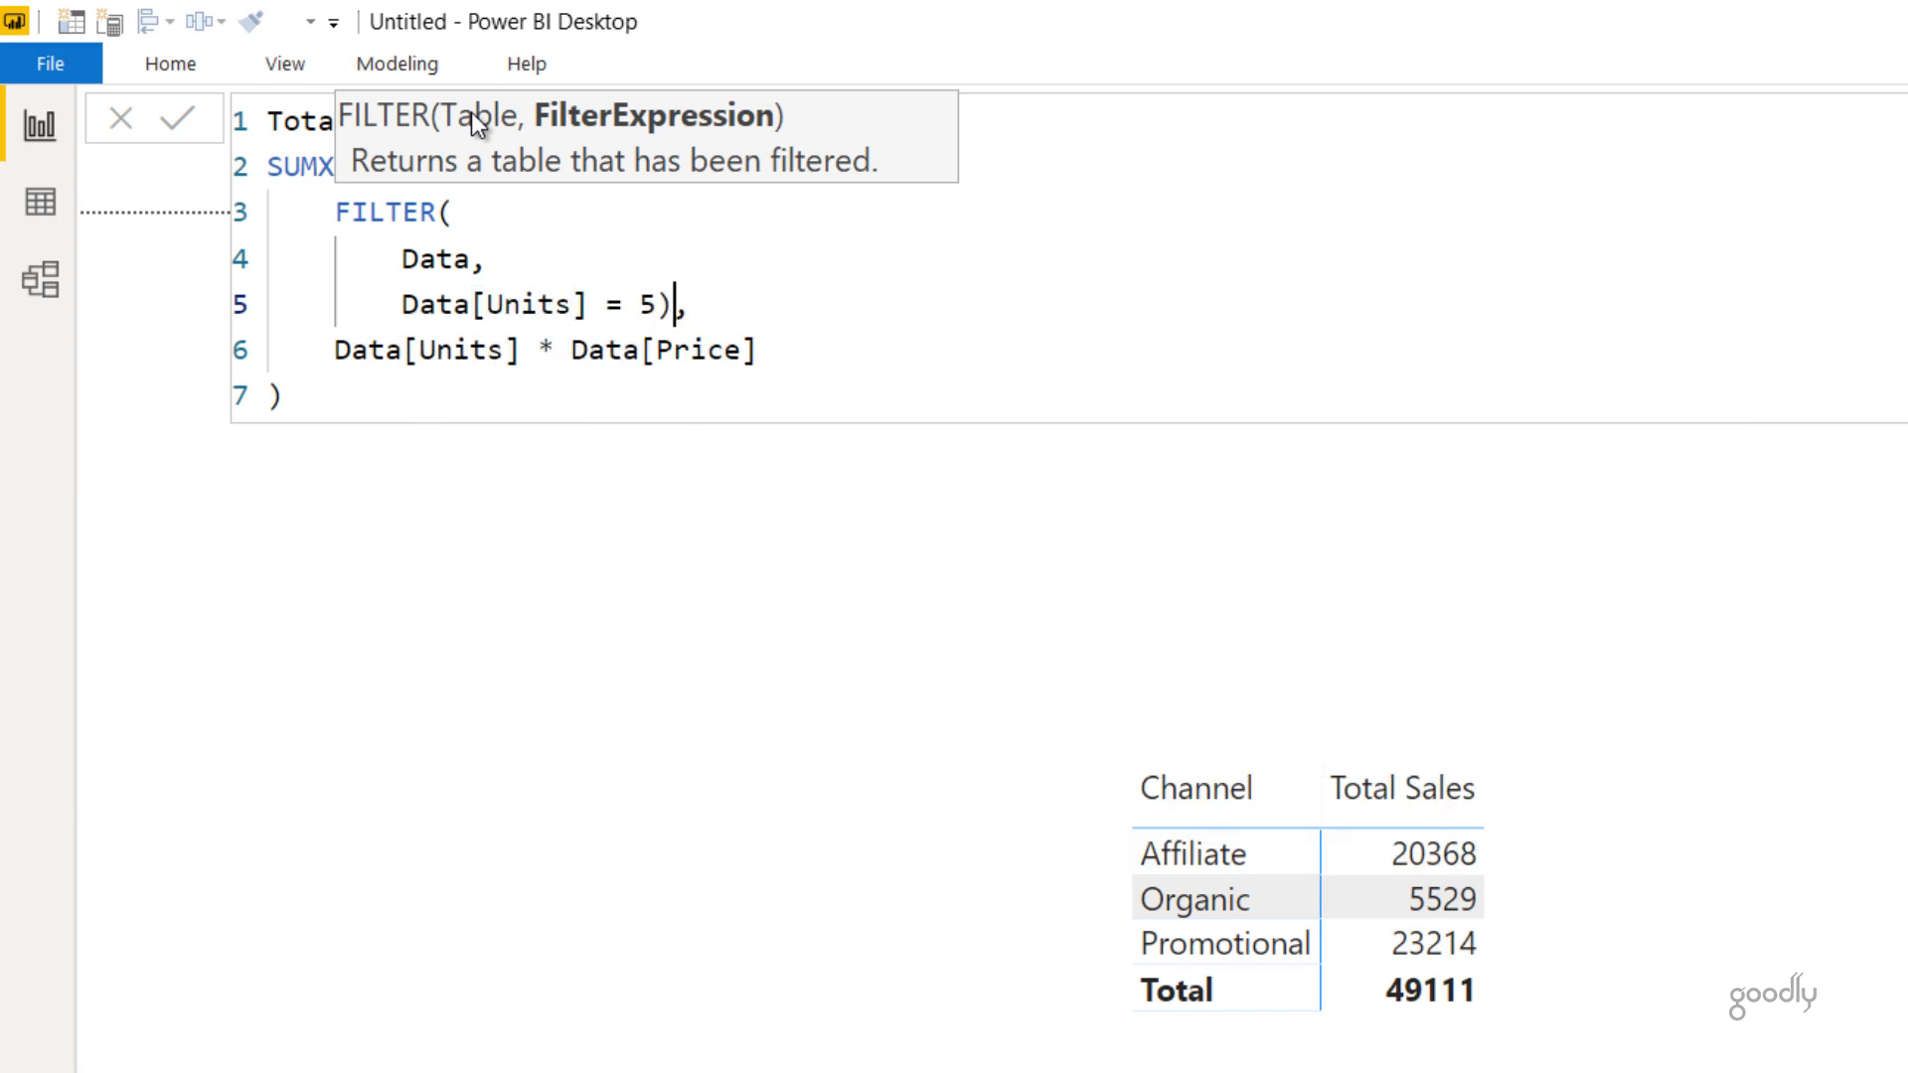
pyautogui.press('Enter')
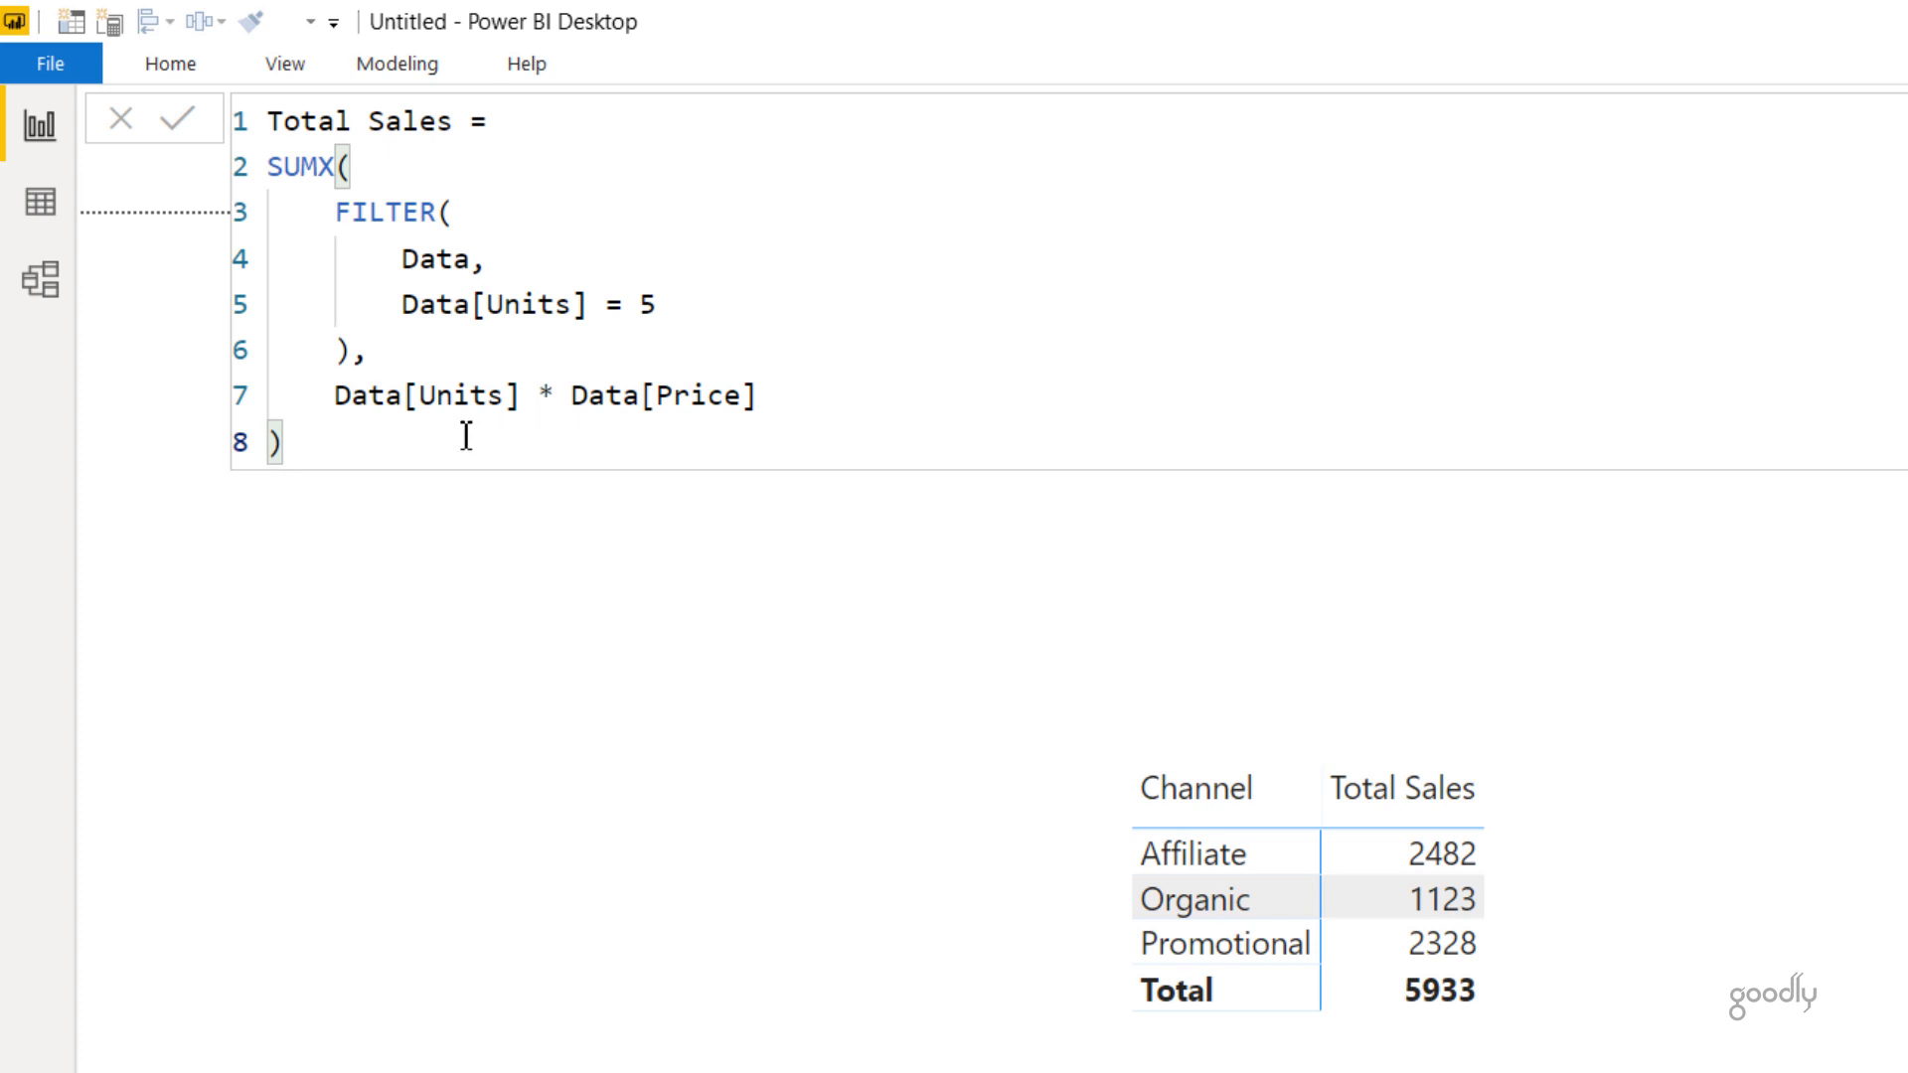
pyautogui.moveTo(629, 399)
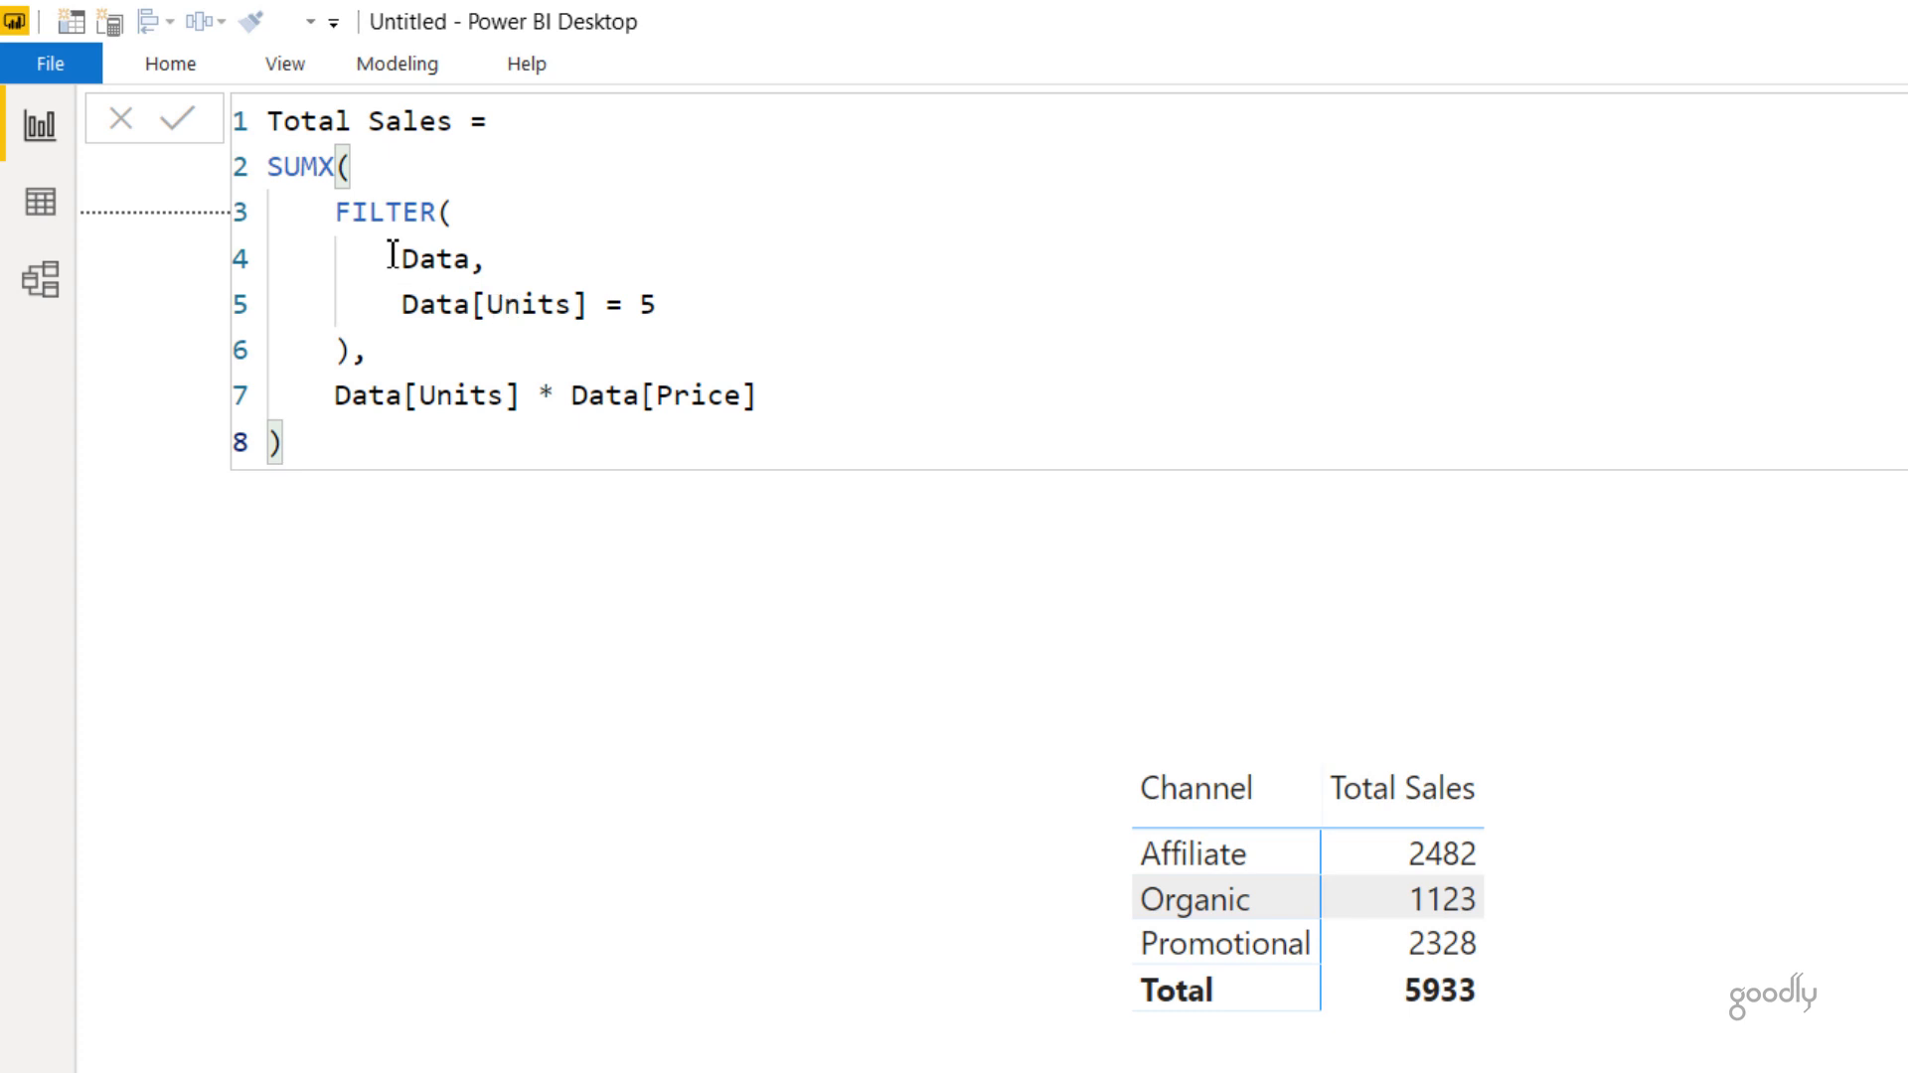
pyautogui.click(27, 137)
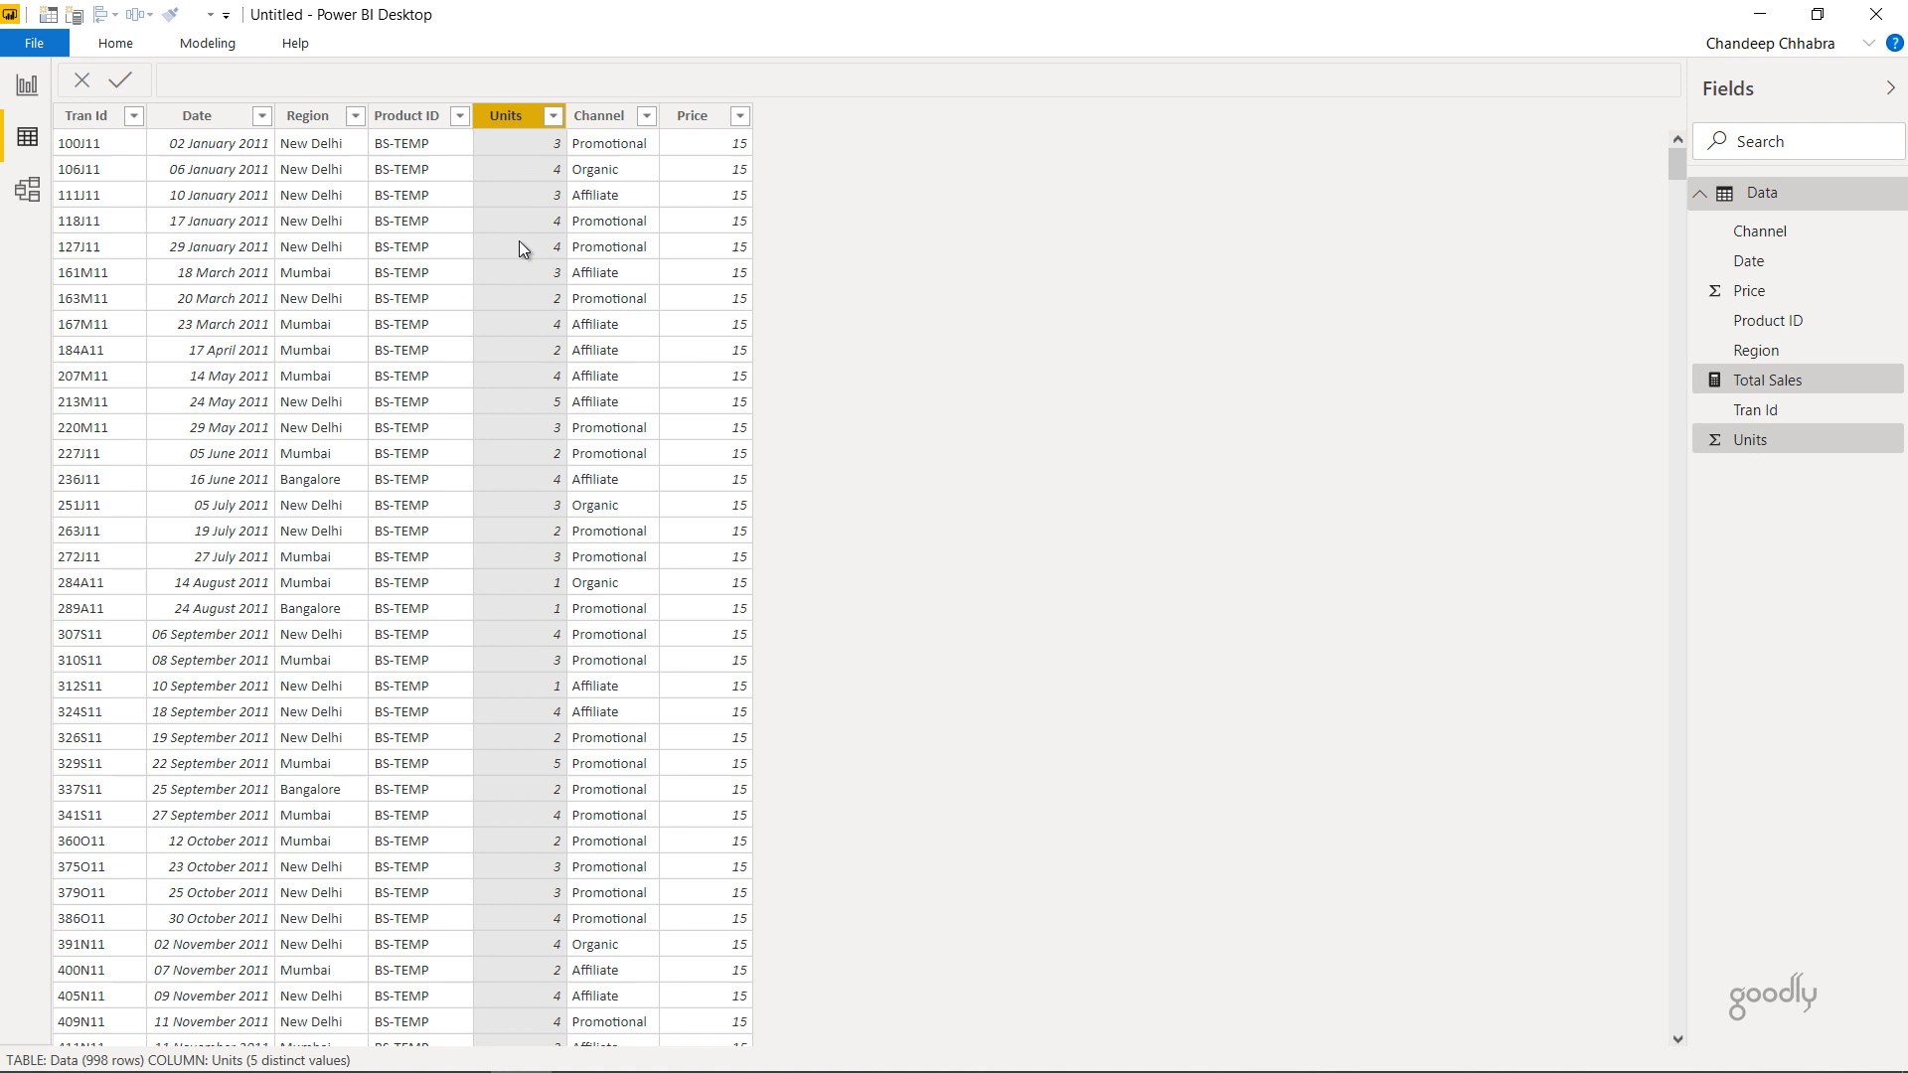
pyautogui.click(27, 83)
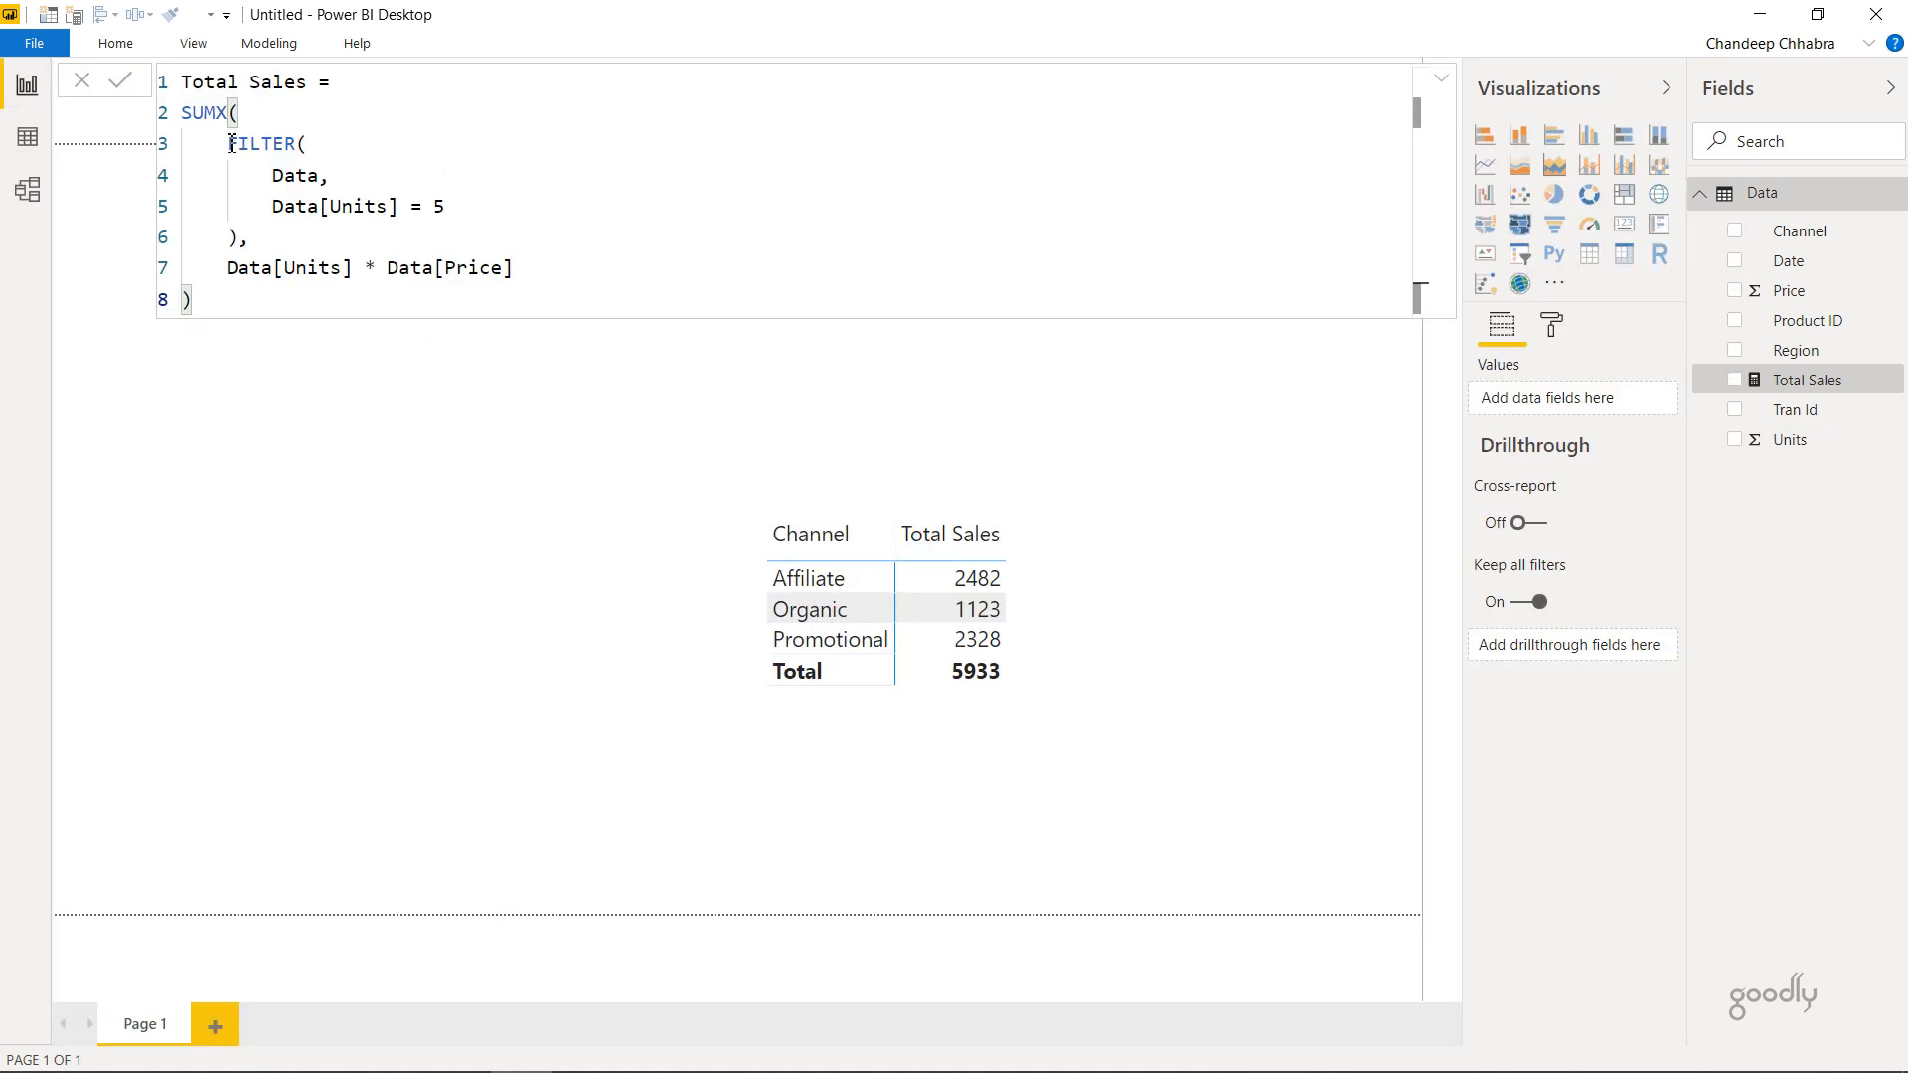
pyautogui.moveTo(226, 142); pyautogui.dragTo(247, 237)
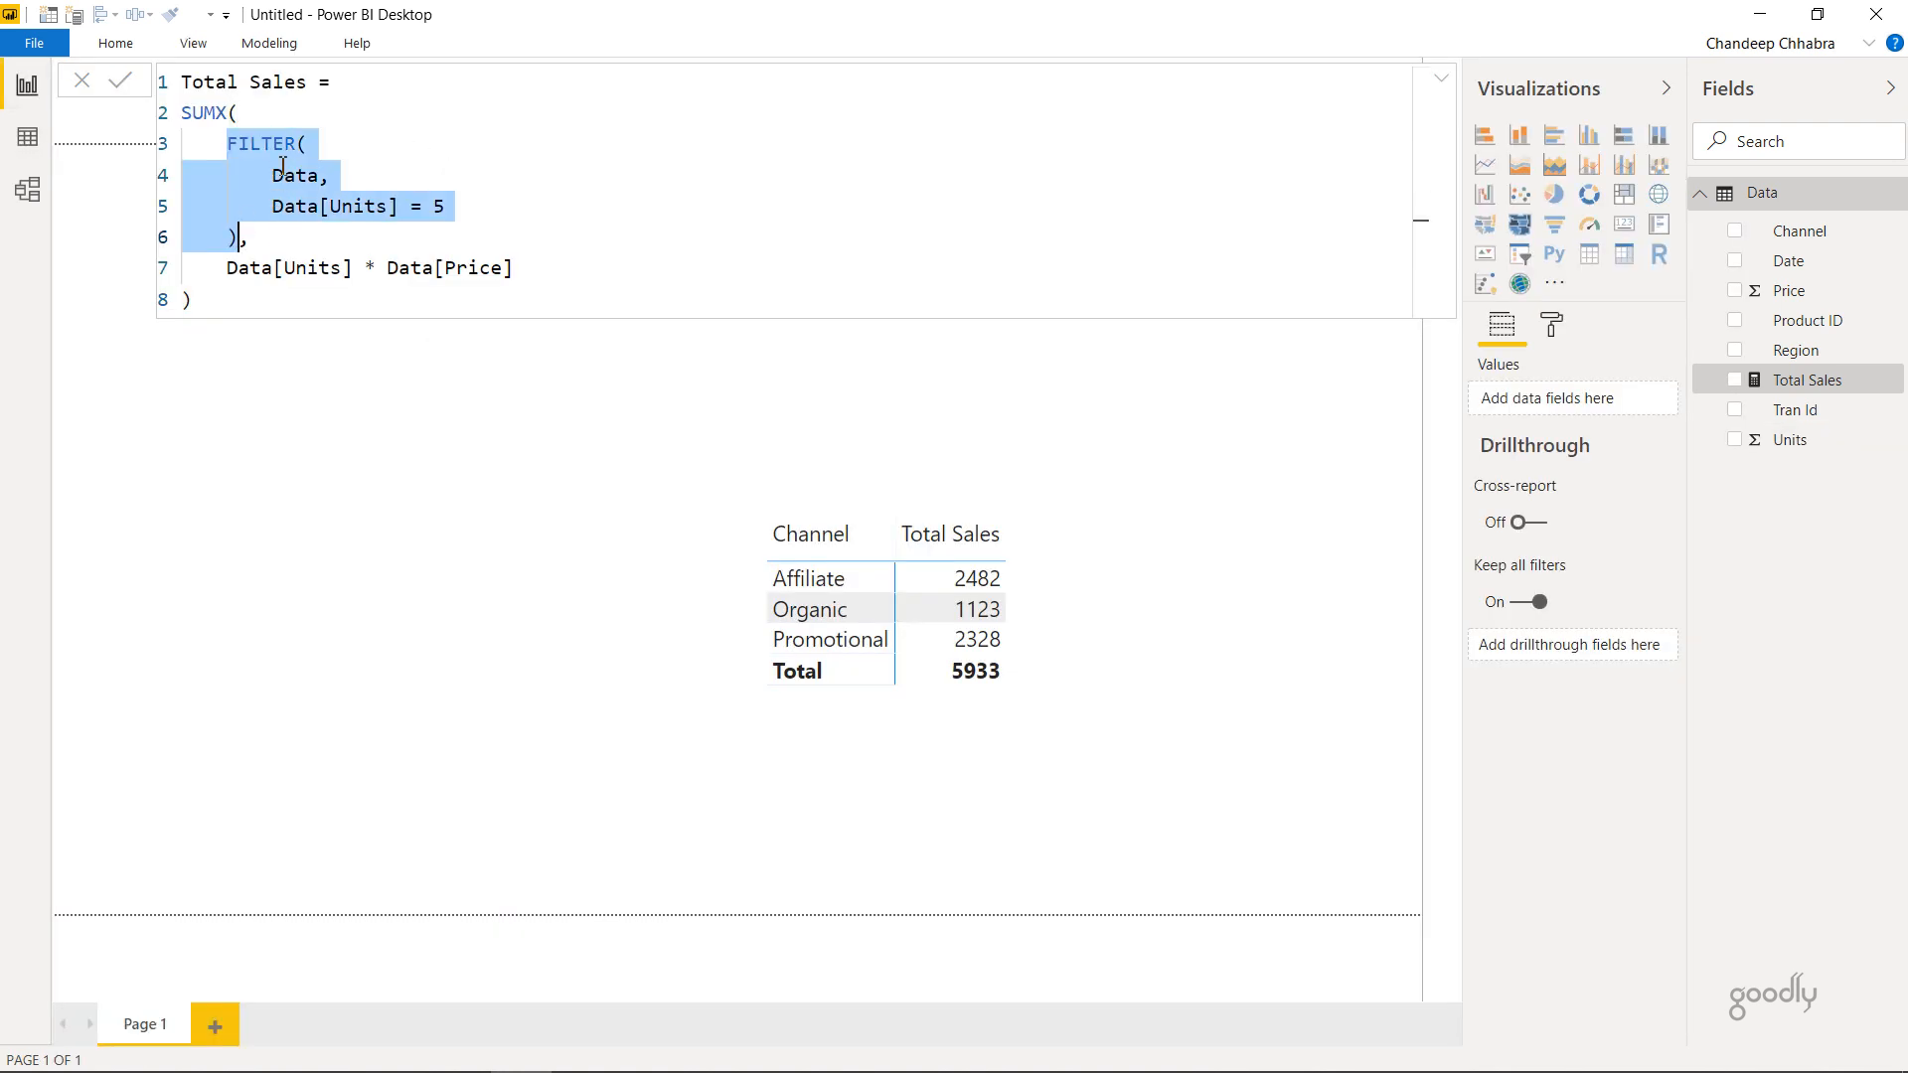
pyautogui.moveTo(243, 185)
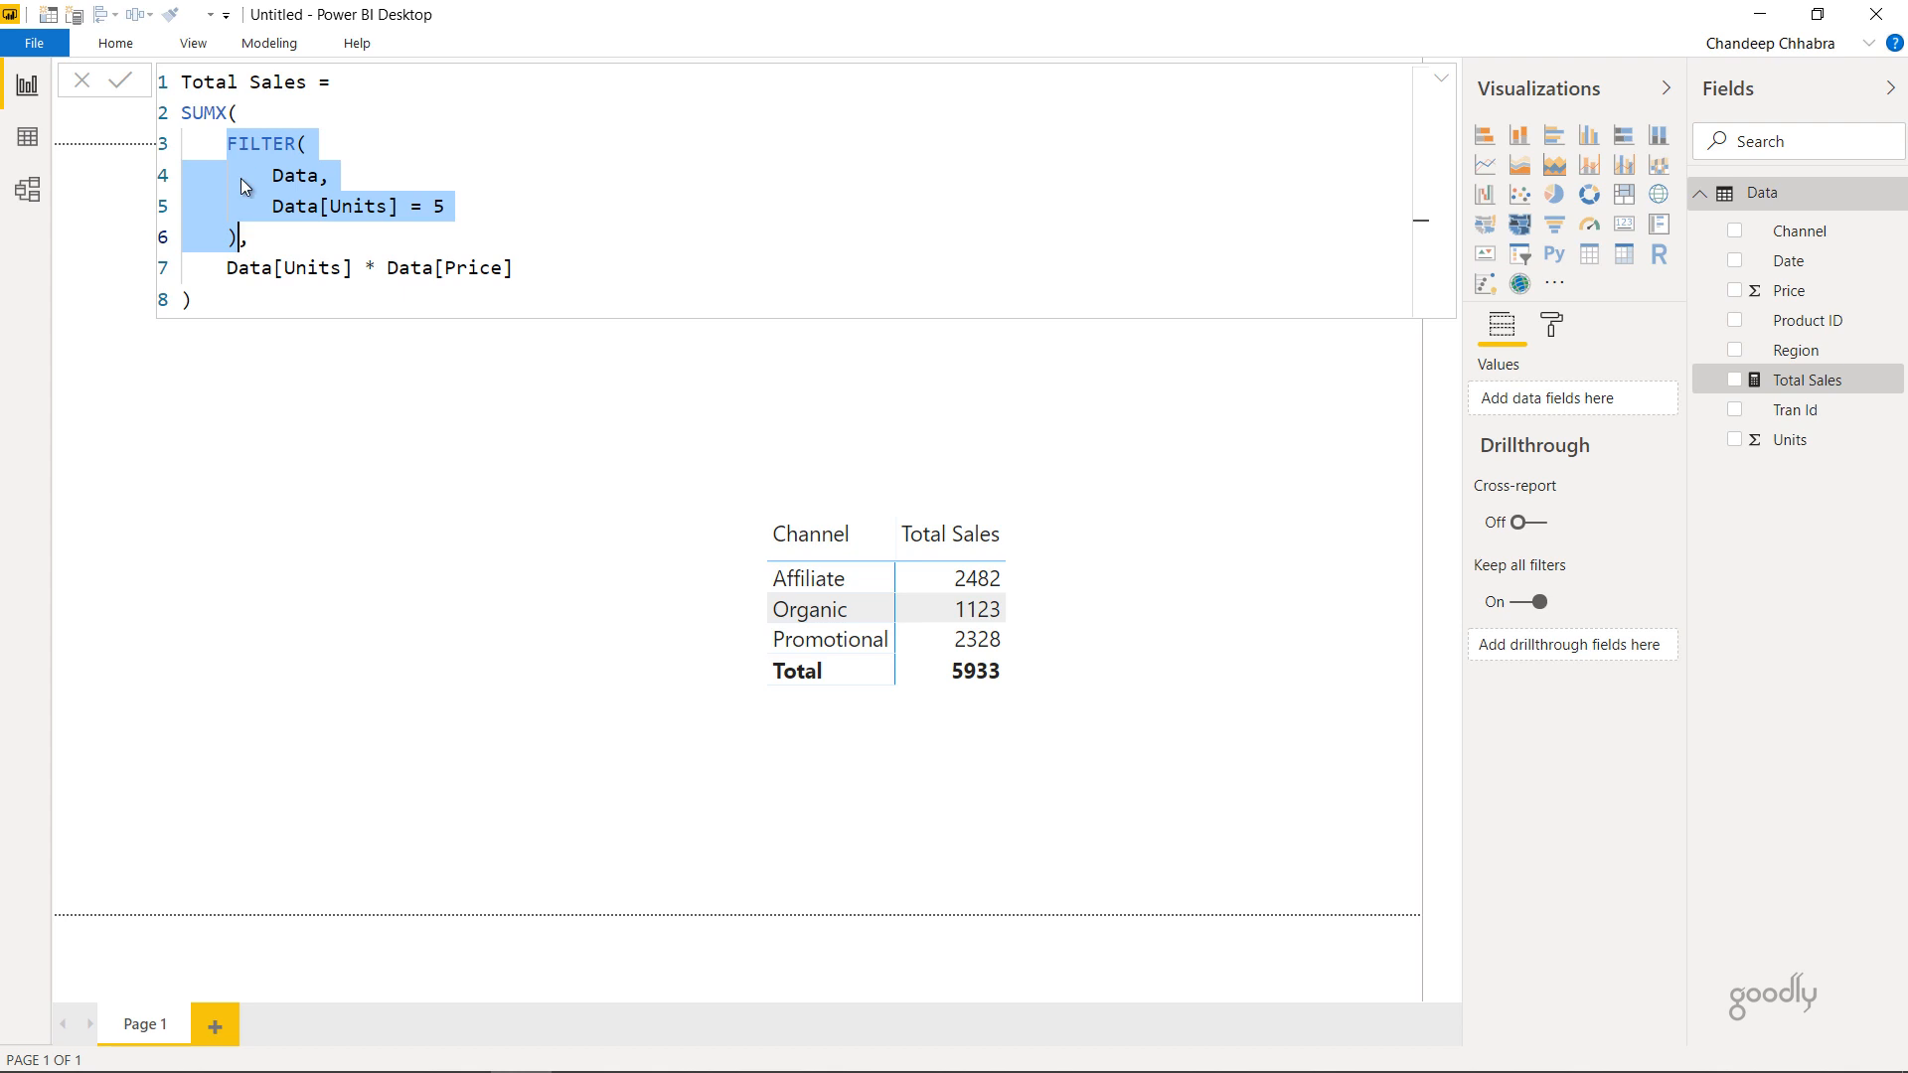
# - Delete the FILTER block, swap Units for Region, then reopen the formula to fix the error
pyautogui.press('Delete')
pyautogui.write('Data,')
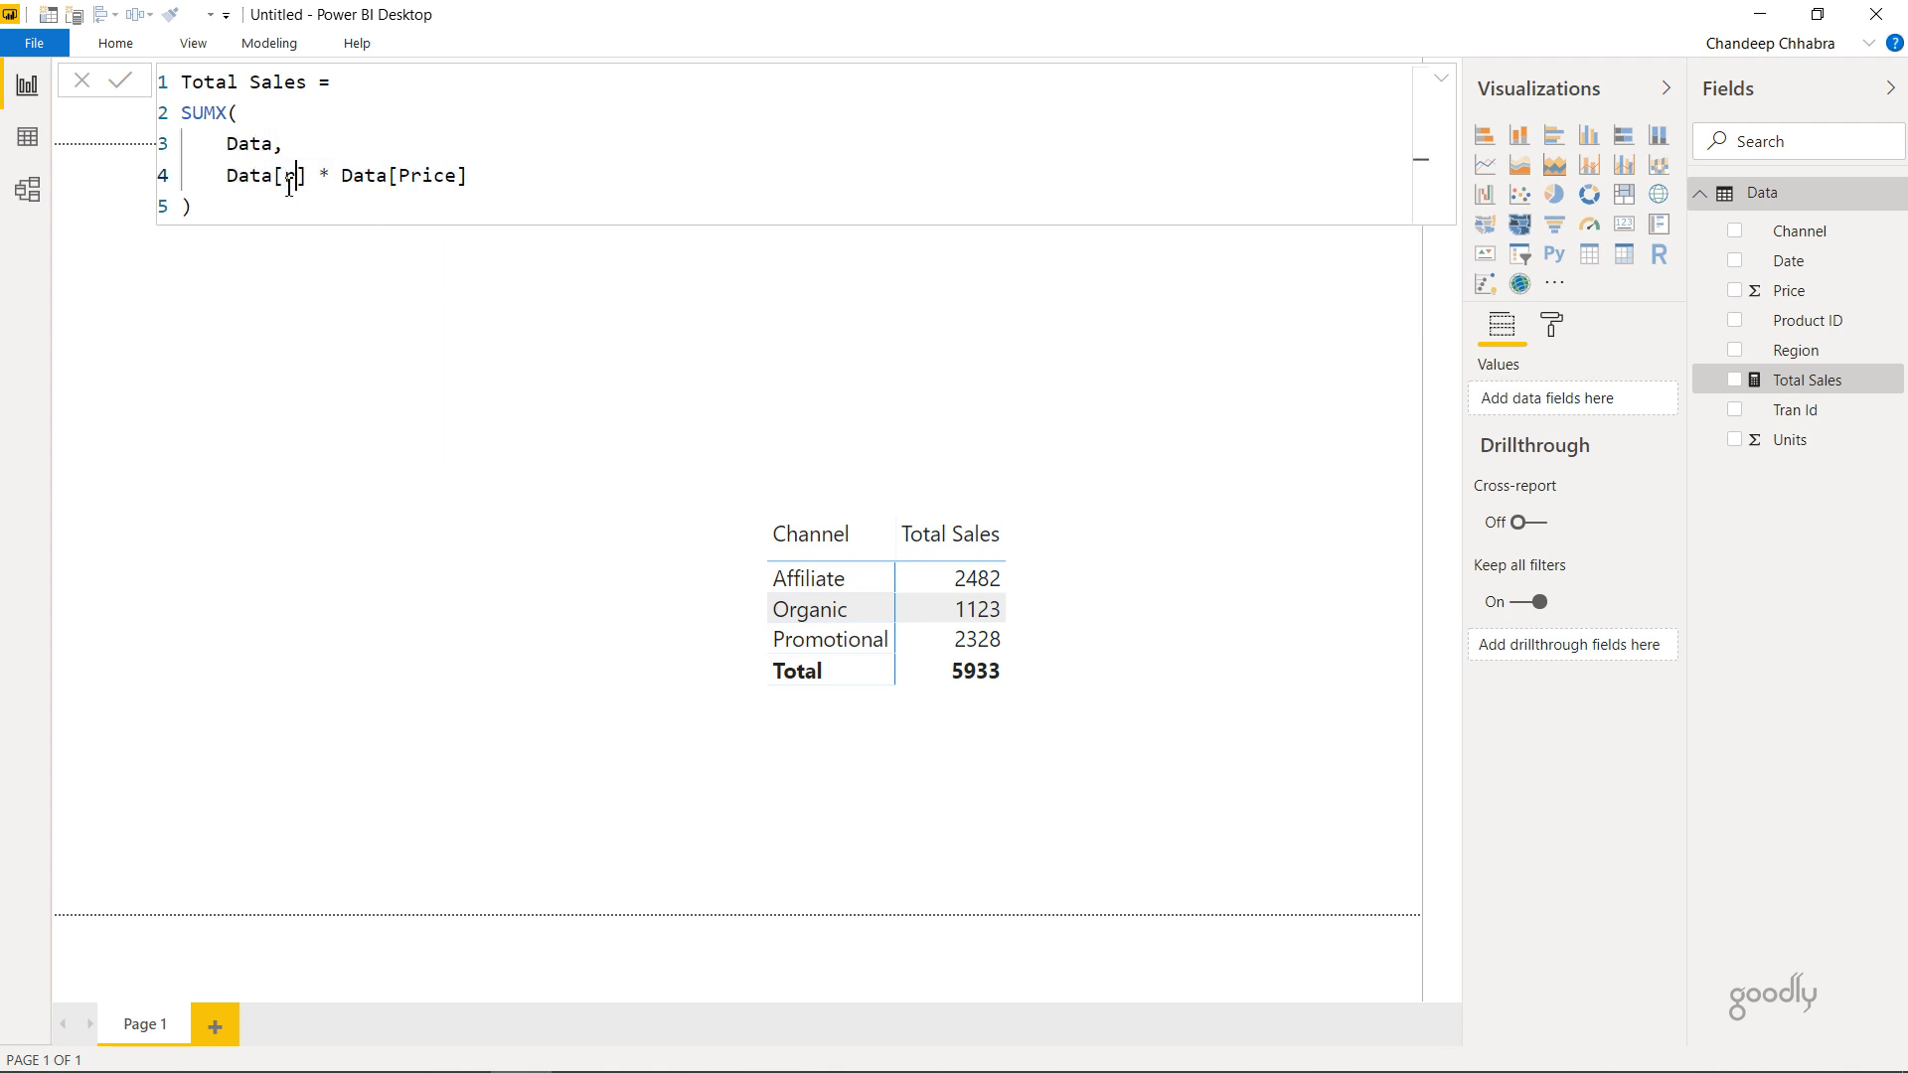
pyautogui.write('Region')
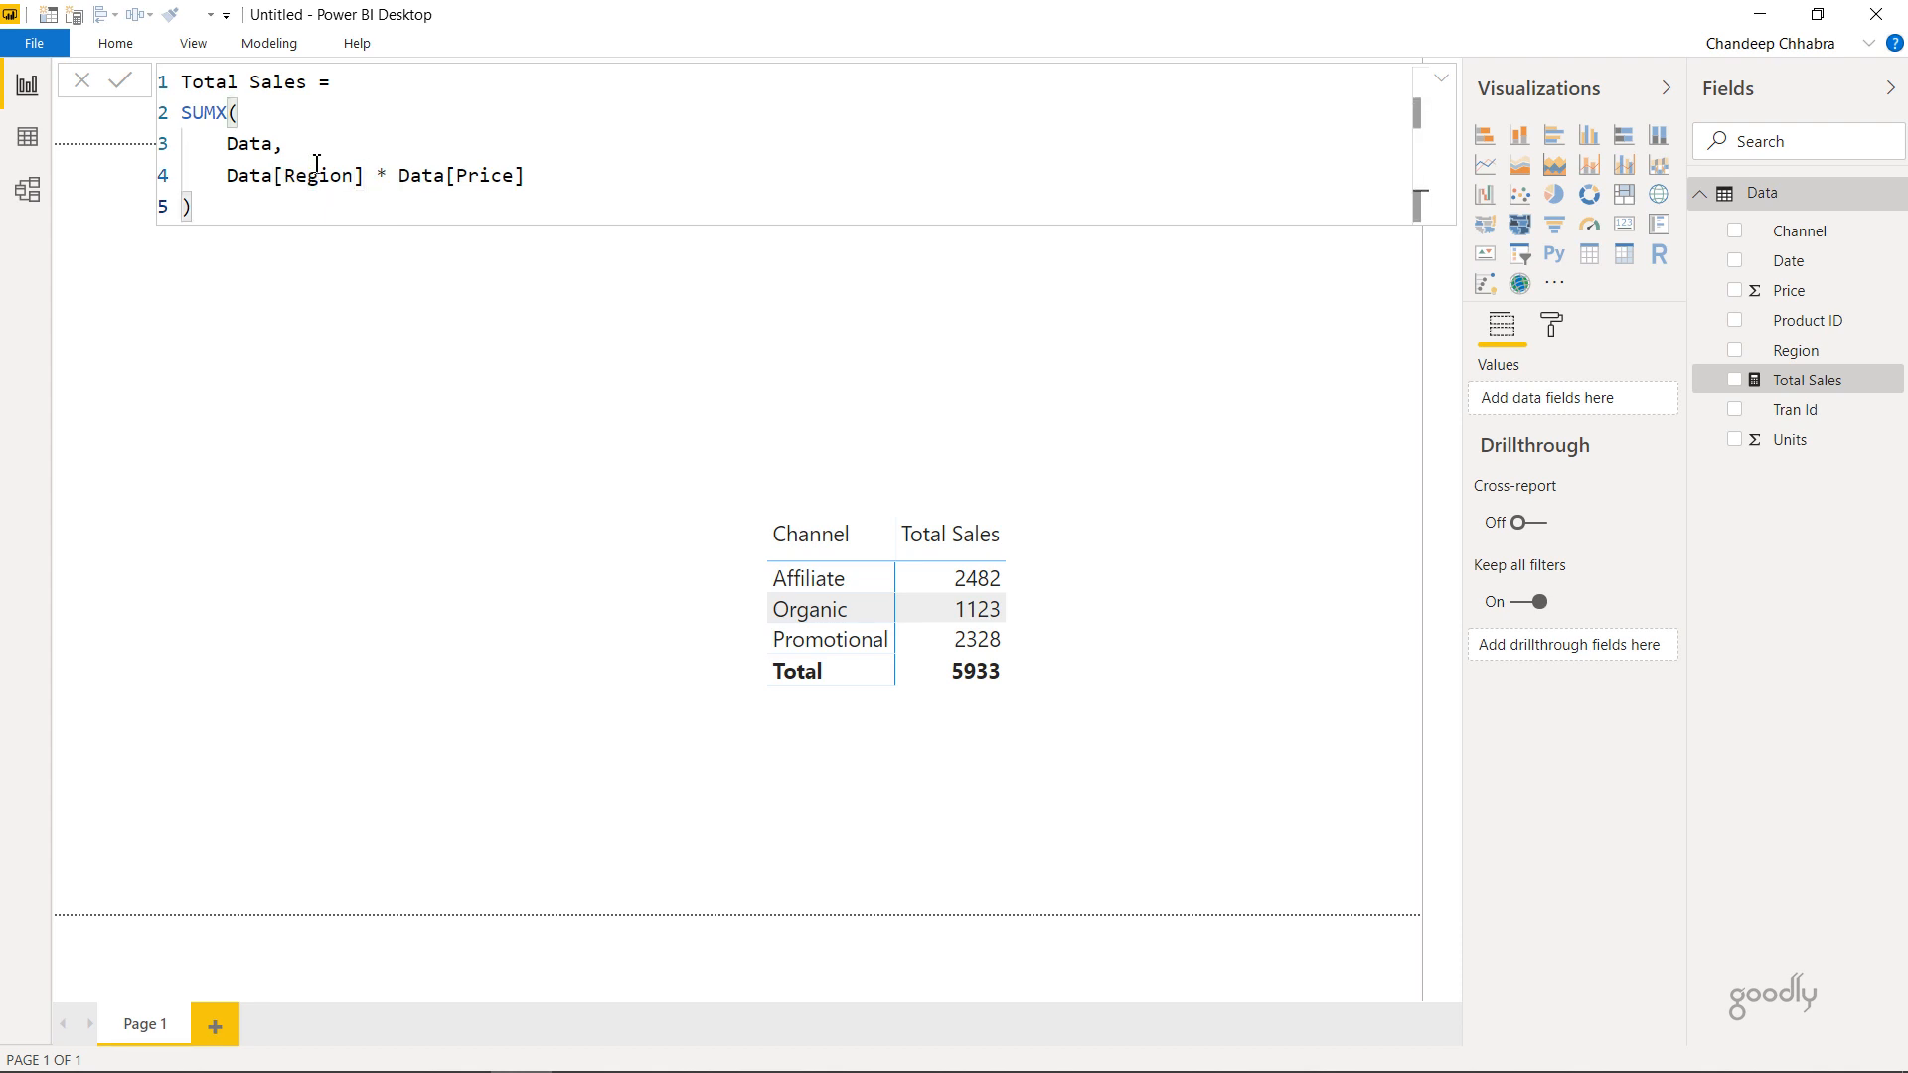
pyautogui.moveTo(371, 112)
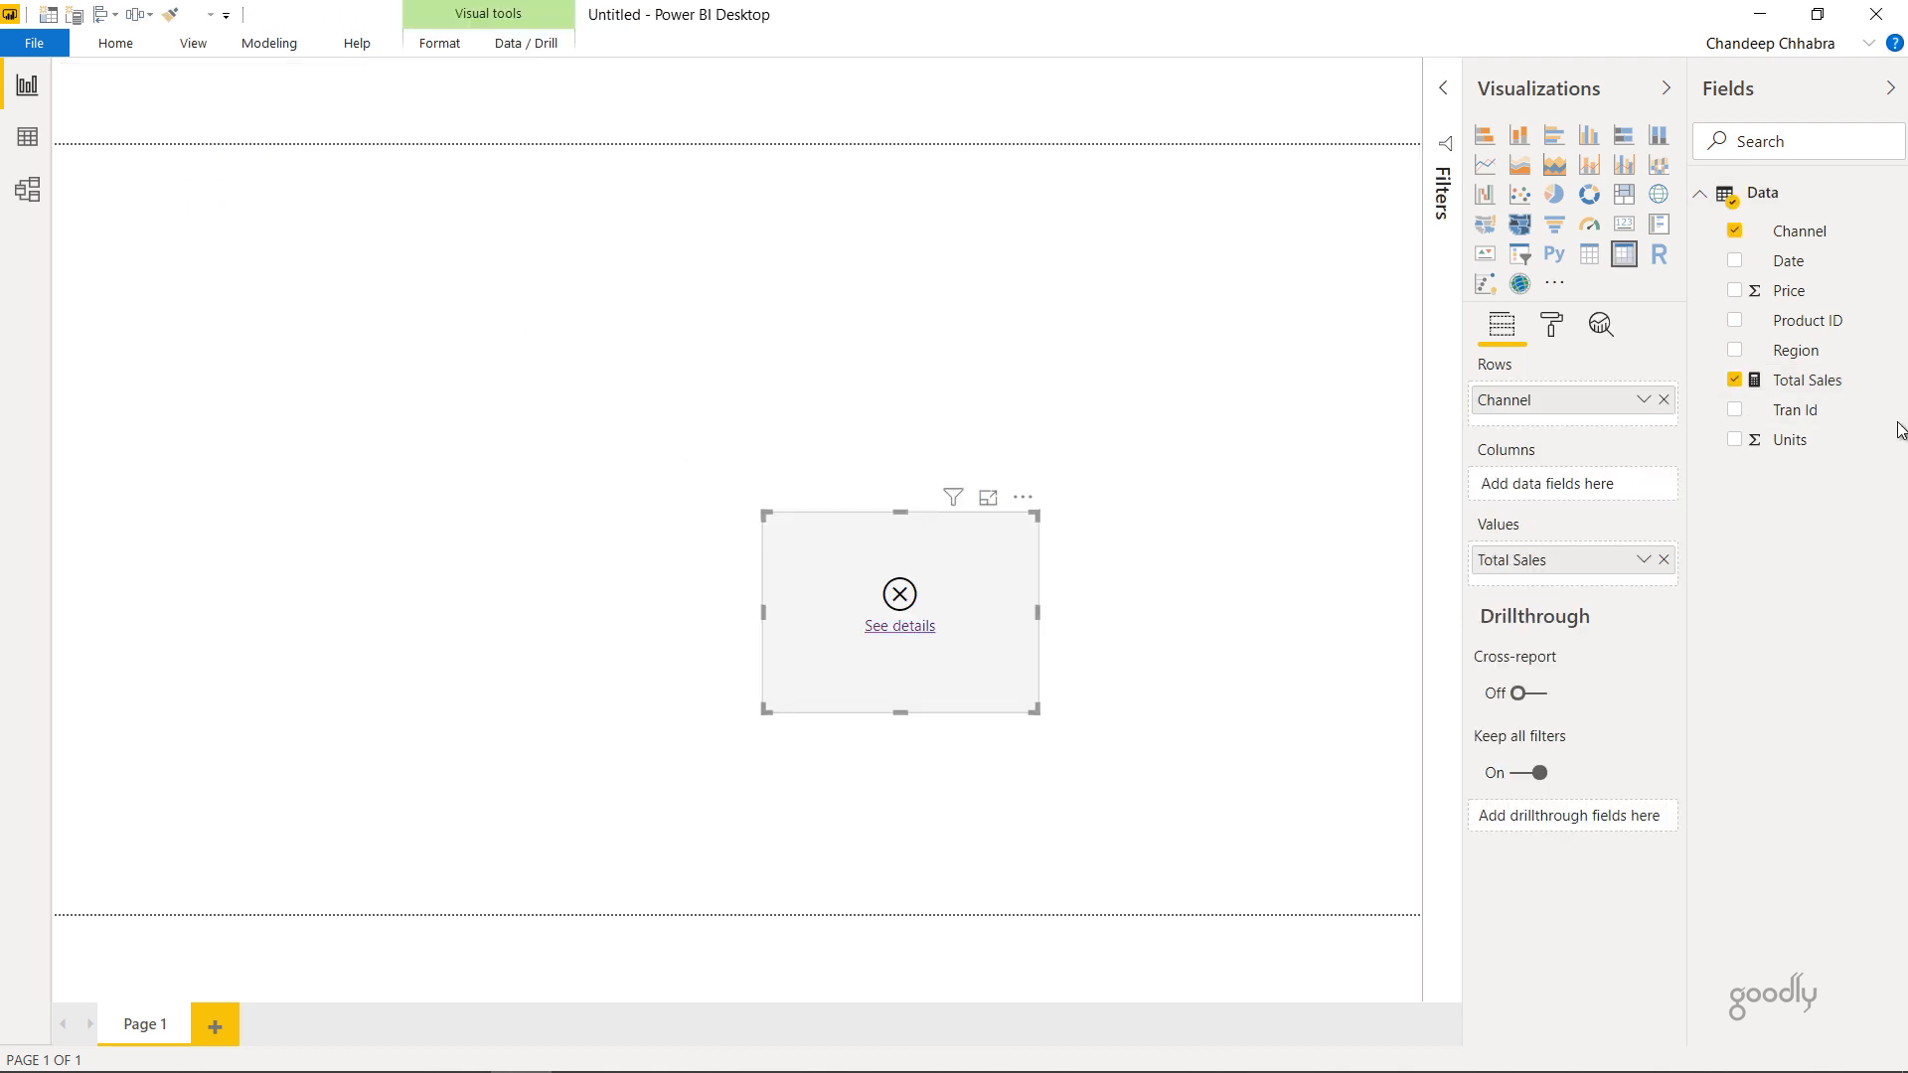
pyautogui.click(1807, 380)
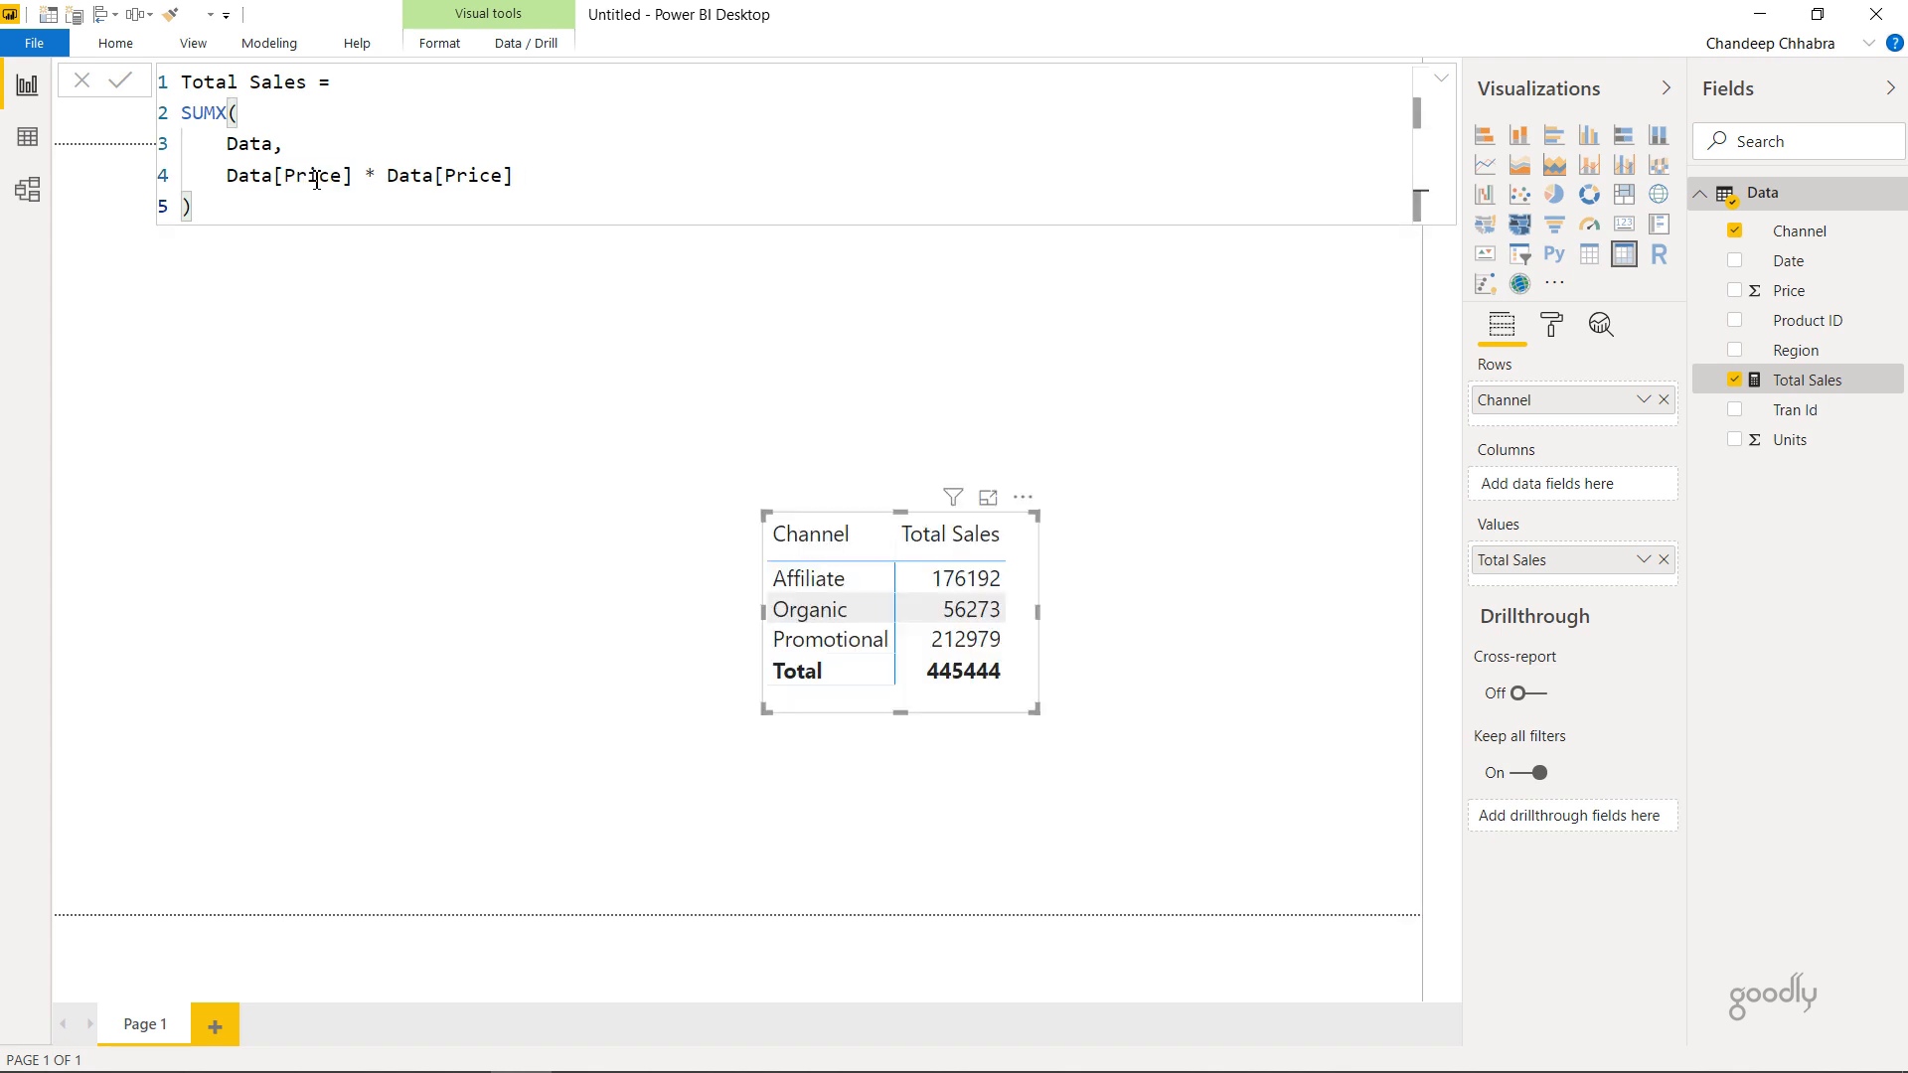